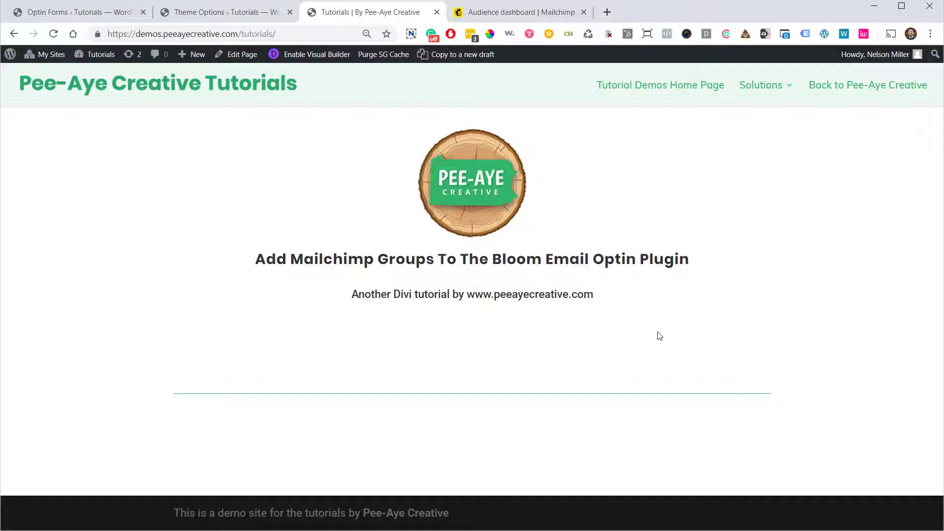
- Show the Pee-Aye Creative Demos audience's contact list in Mailchimp, its one subscriber in Demo Group 1
{"action": "left_click", "coordinate": [518, 11]}
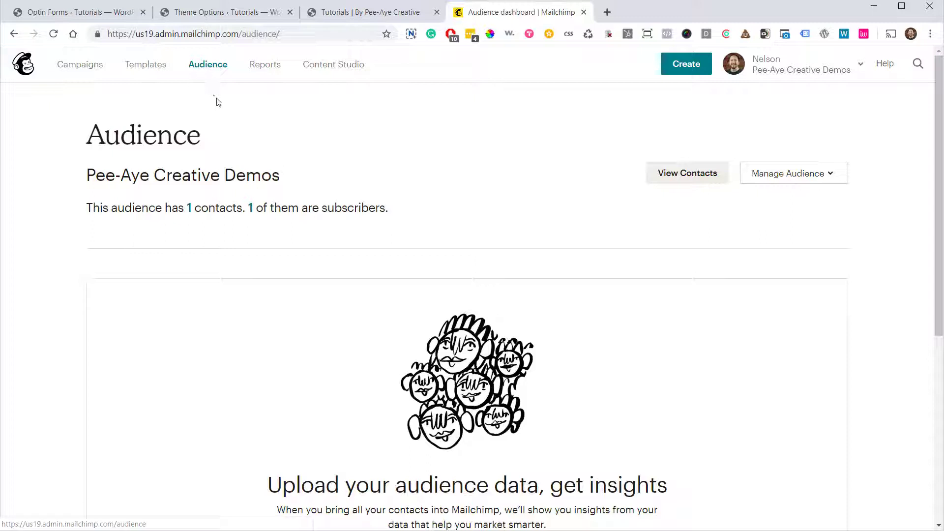
{"action": "mouse_move", "coordinate": [688, 173]}
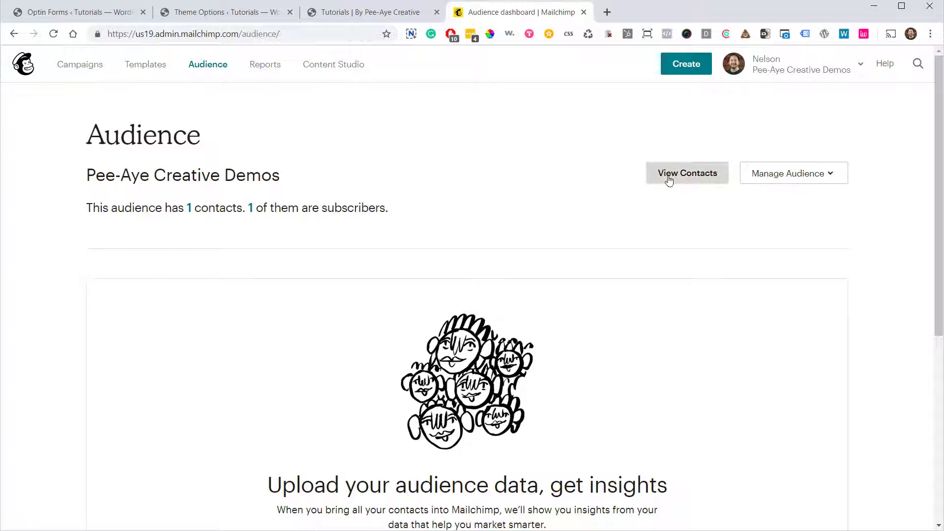
{"action": "left_click", "coordinate": [687, 173]}
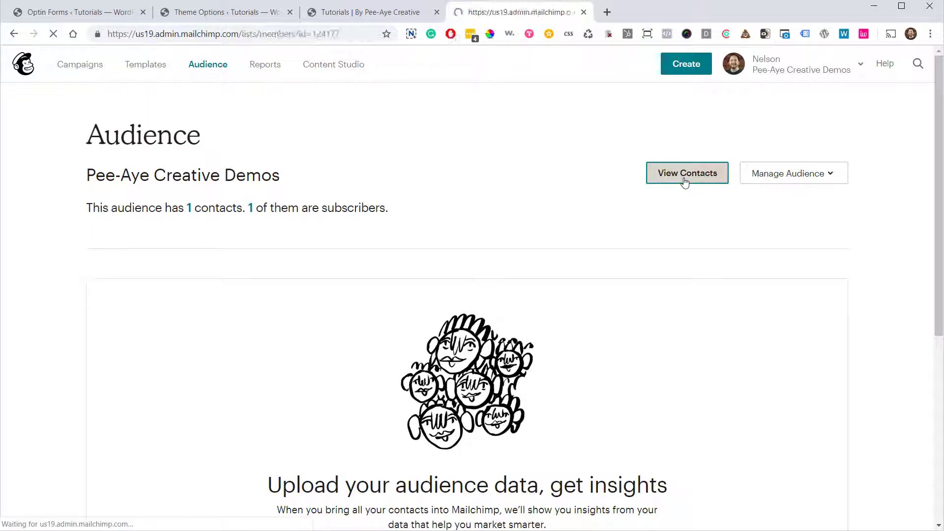
{"action": "left_click", "coordinate": [686, 174]}
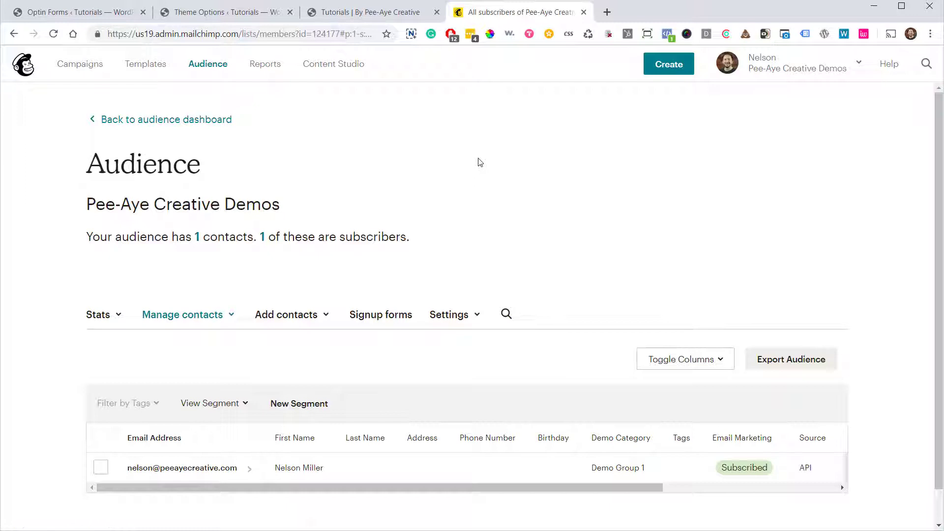
{"action": "mouse_move", "coordinate": [449, 164]}
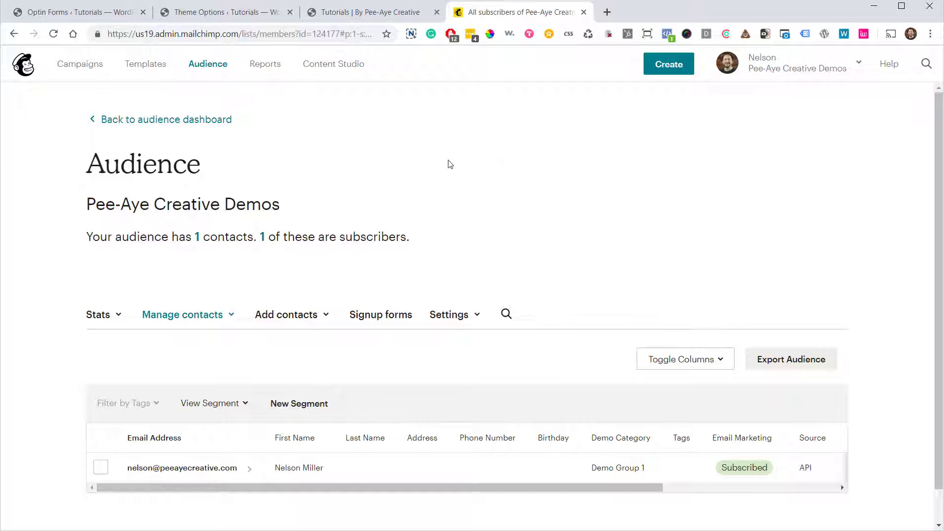
{"action": "mouse_move", "coordinate": [442, 221]}
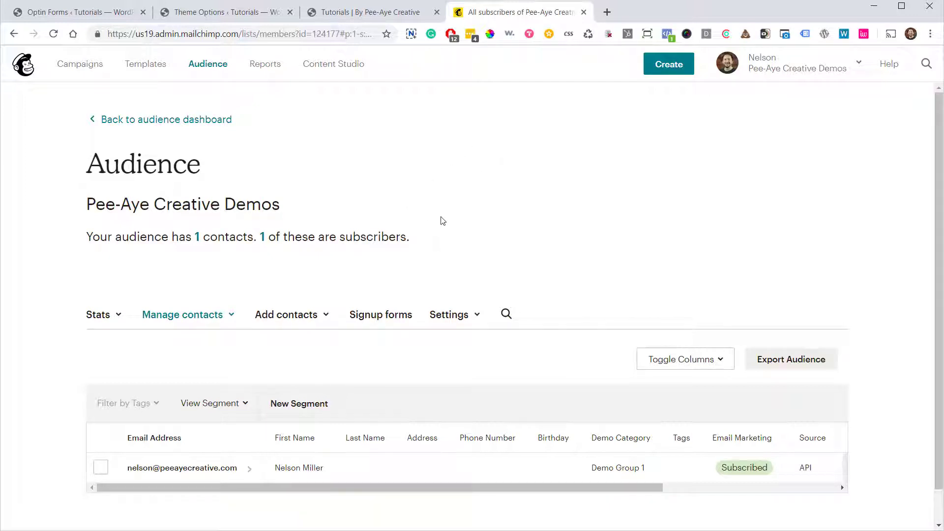
{"action": "mouse_move", "coordinate": [193, 318]}
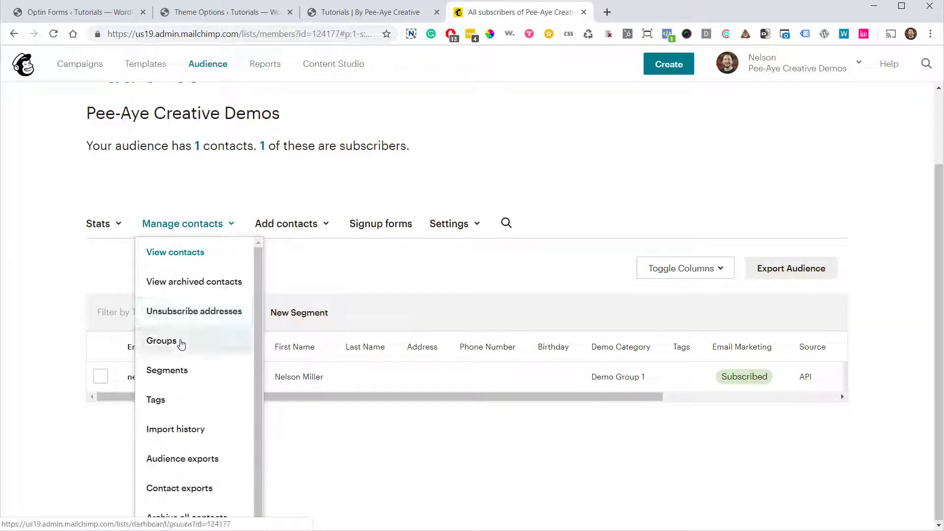
- Show the audience's Groups page listing the Demo Category checkbox group
{"action": "left_click", "coordinate": [160, 340]}
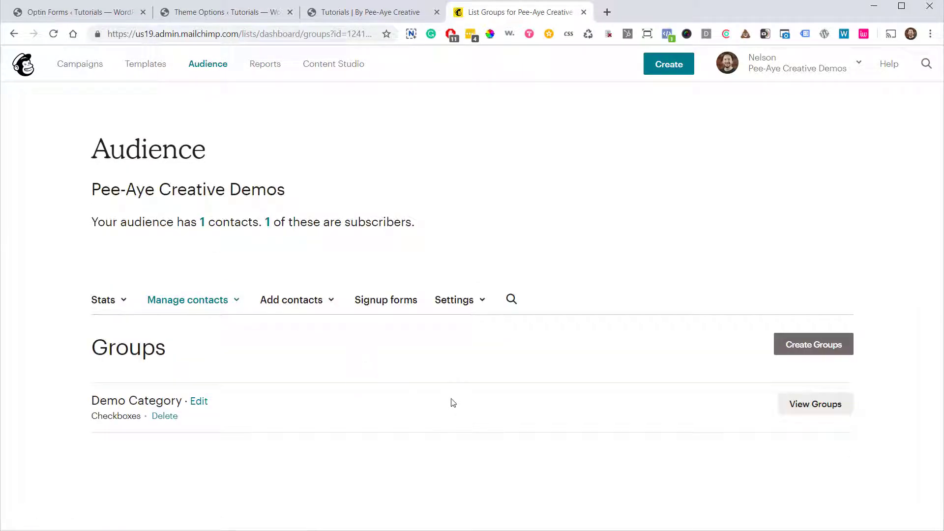
{"action": "mouse_move", "coordinate": [499, 444]}
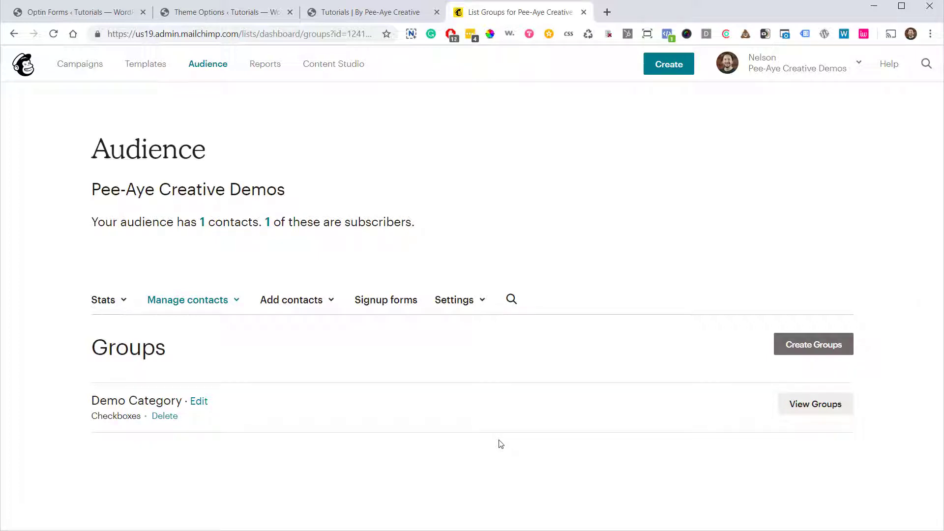
{"action": "mouse_move", "coordinate": [557, 391]}
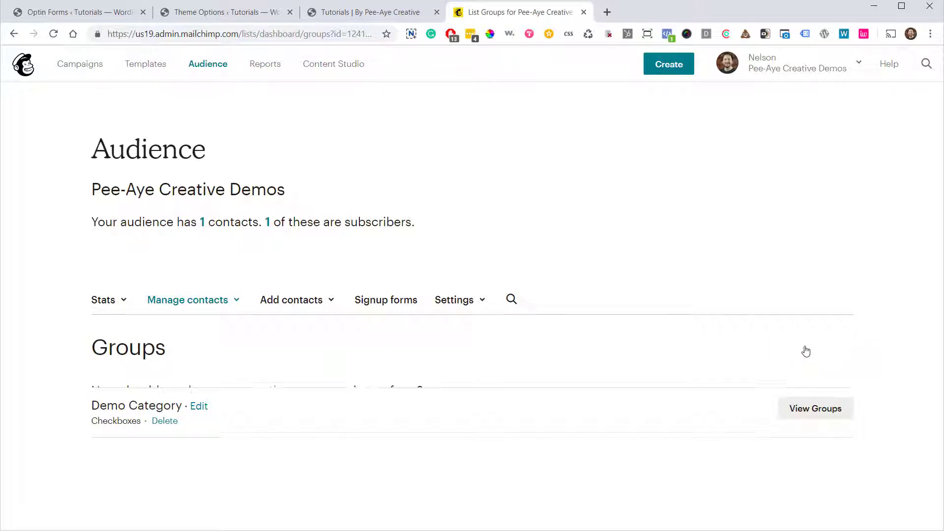
- Start a new checkbox group category named Bloom Demo 1
{"action": "left_click", "coordinate": [199, 406]}
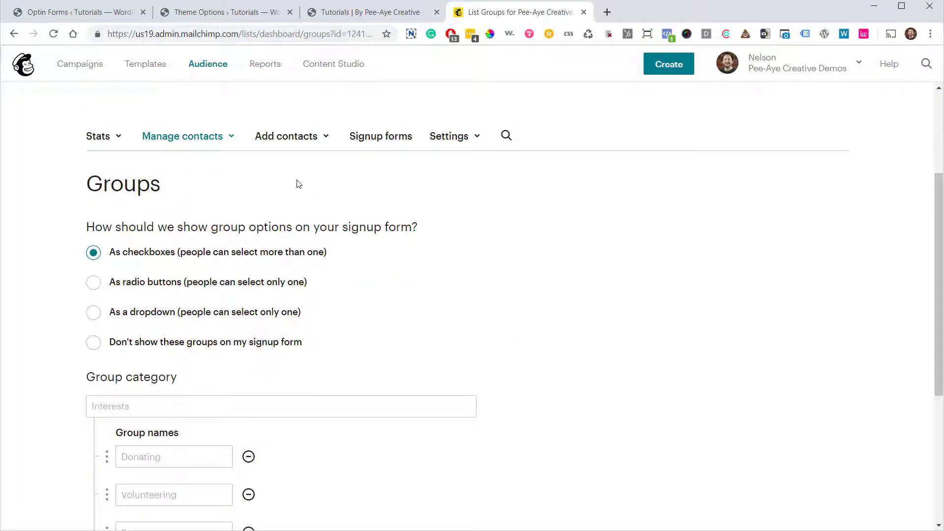
{"action": "scroll", "scroll_direction": "down", "scroll_amount": 3}
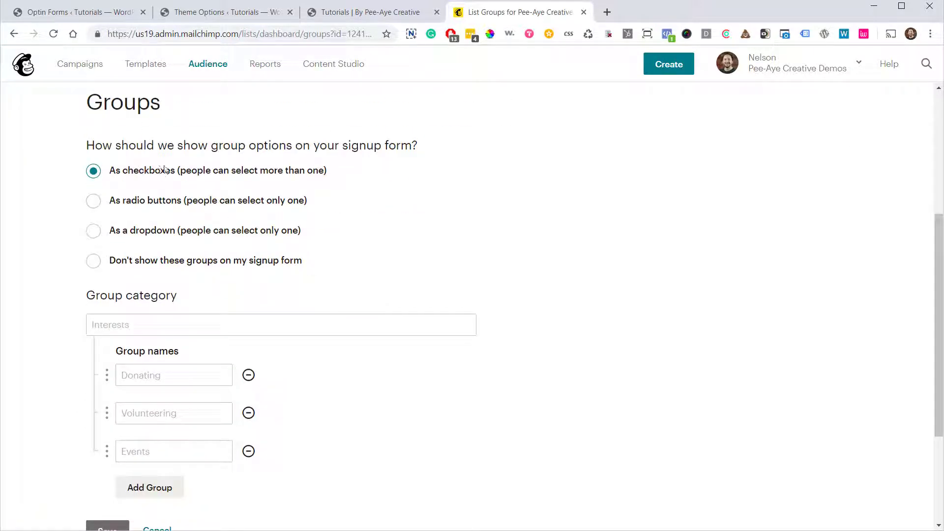
{"action": "mouse_move", "coordinate": [433, 275]}
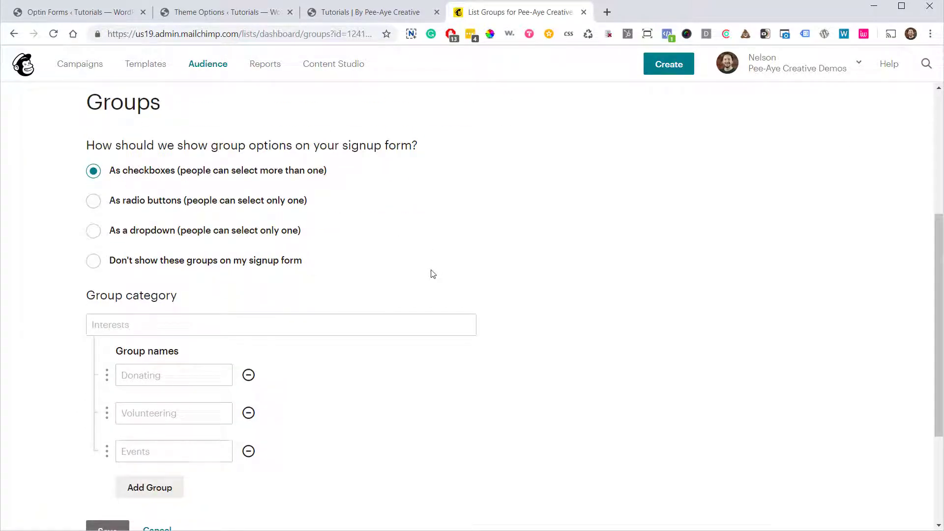
{"action": "scroll", "scroll_direction": "down", "scroll_amount": 3}
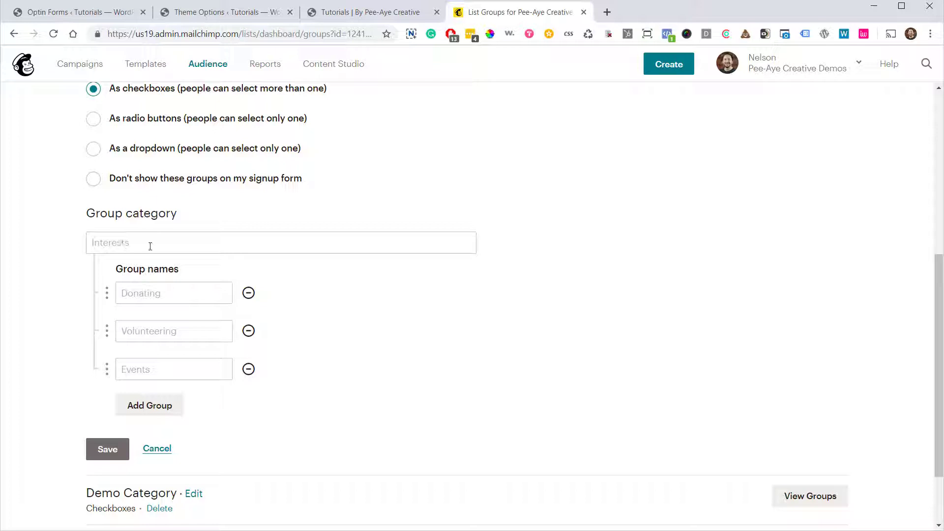
{"action": "left_click", "coordinate": [281, 242]}
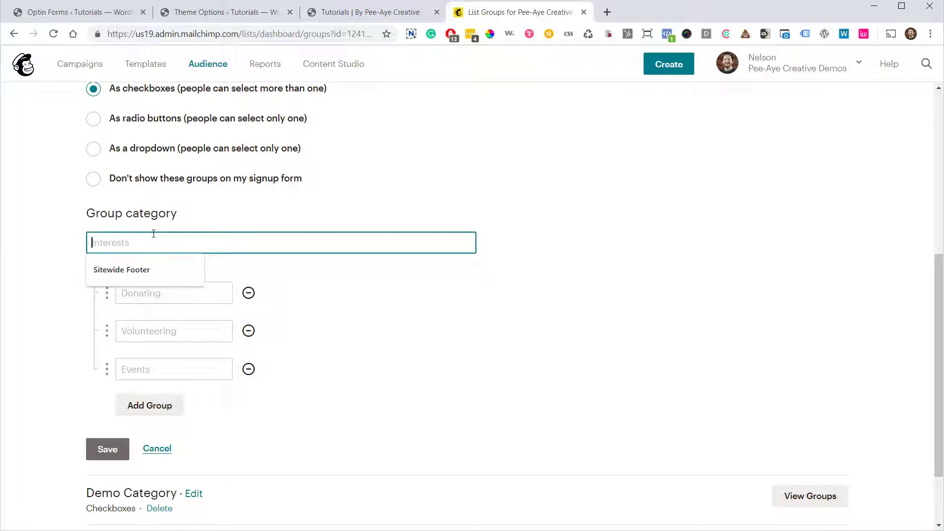
{"action": "type", "text": "de"}
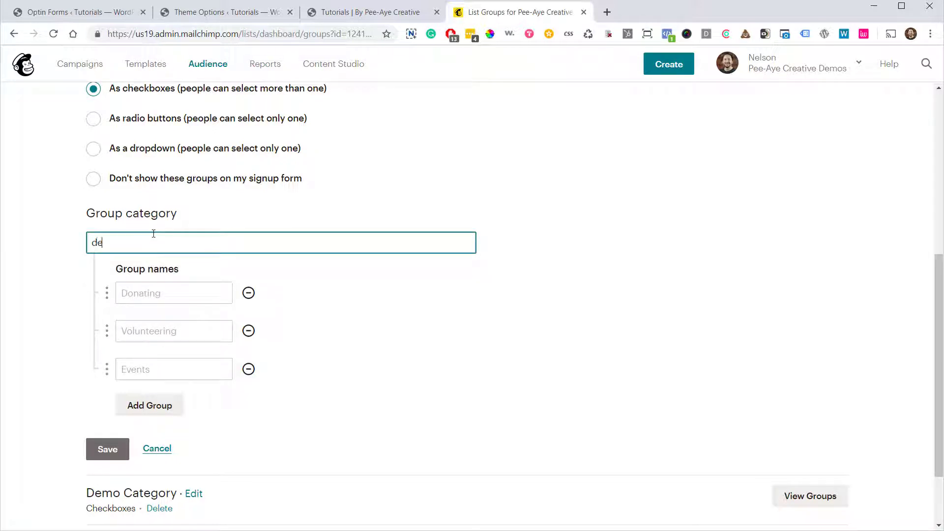
{"action": "type", "text": "Blog"}
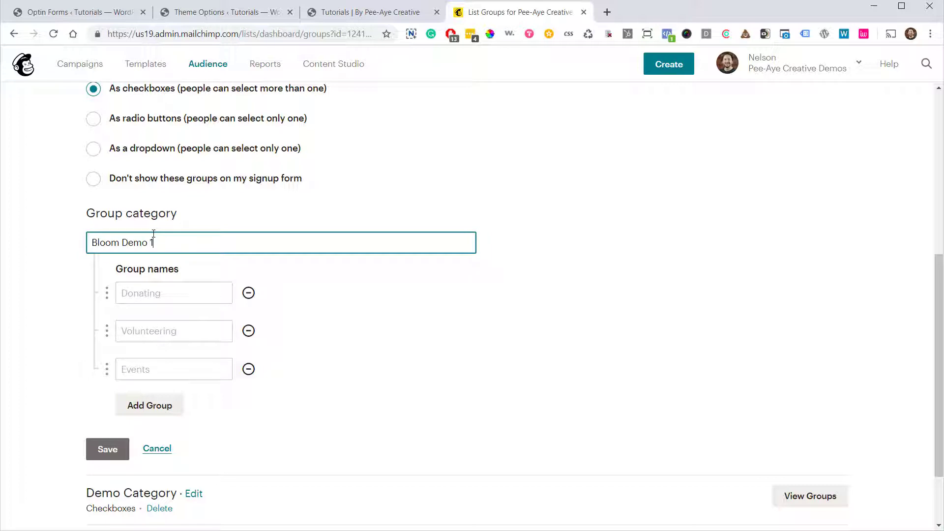
{"action": "mouse_move", "coordinate": [148, 294]}
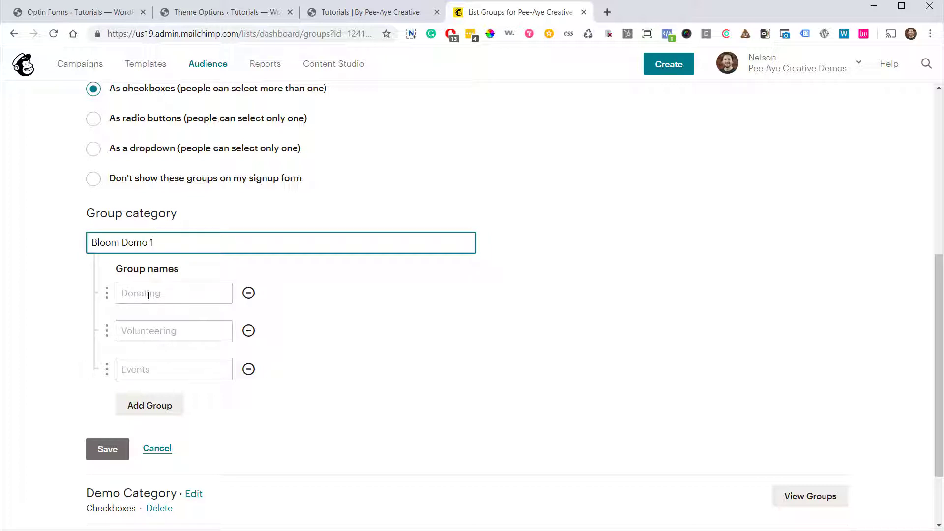
- Name its single group Bloom Demo Group and save the category
{"action": "left_click", "coordinate": [173, 293]}
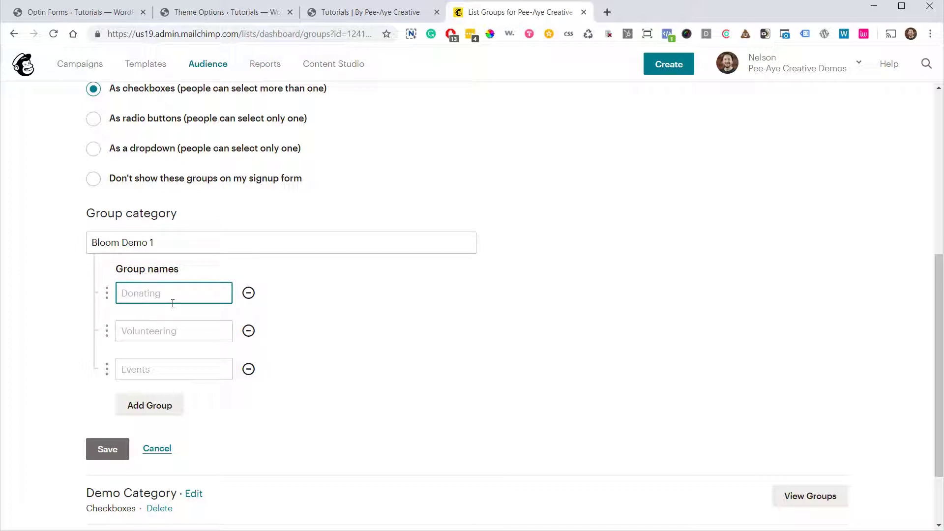
{"action": "type", "text": "Bloom Demo Grou"}
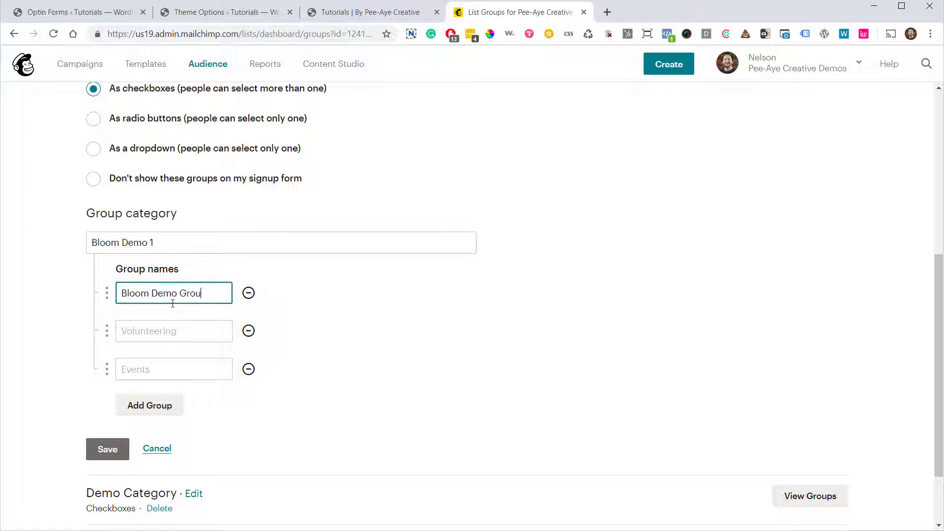
{"action": "type", "text": "p"}
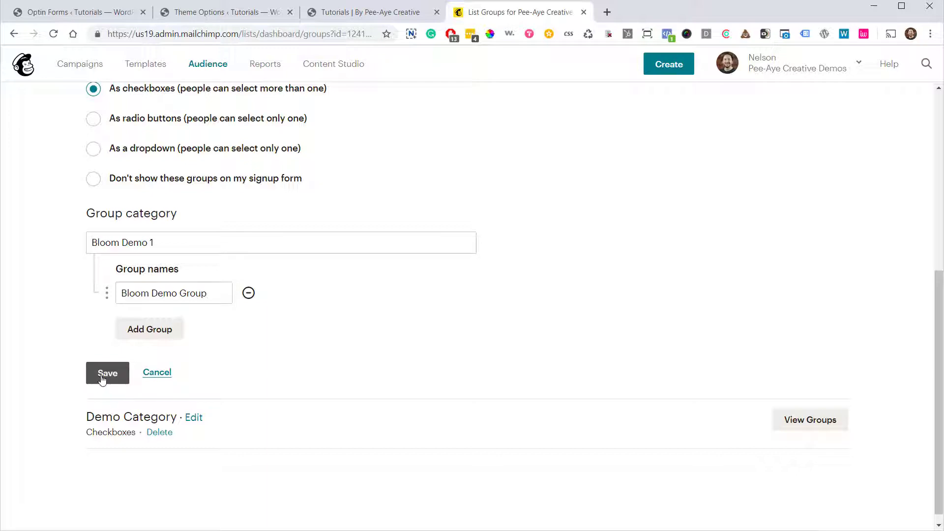
{"action": "left_click", "coordinate": [108, 372]}
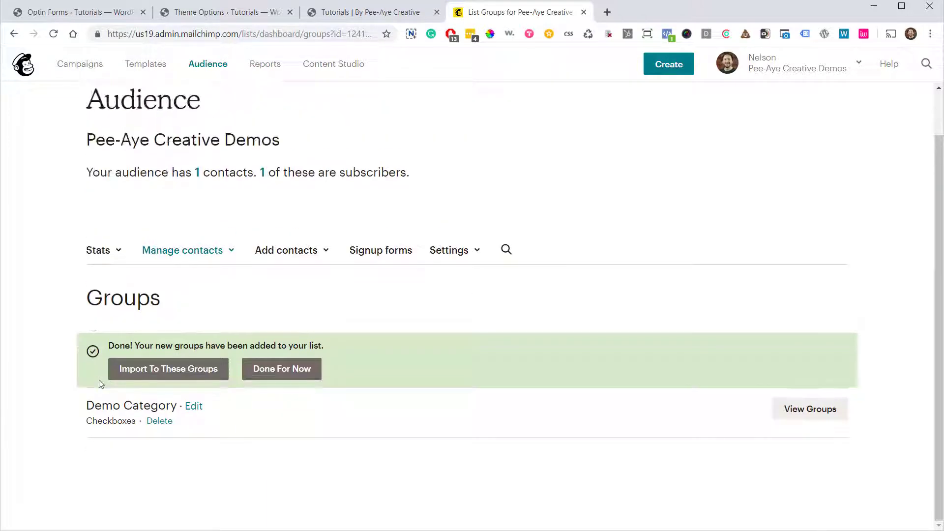
- Skip importing contacts and go to the audience's signup form builder
{"action": "left_click", "coordinate": [280, 369]}
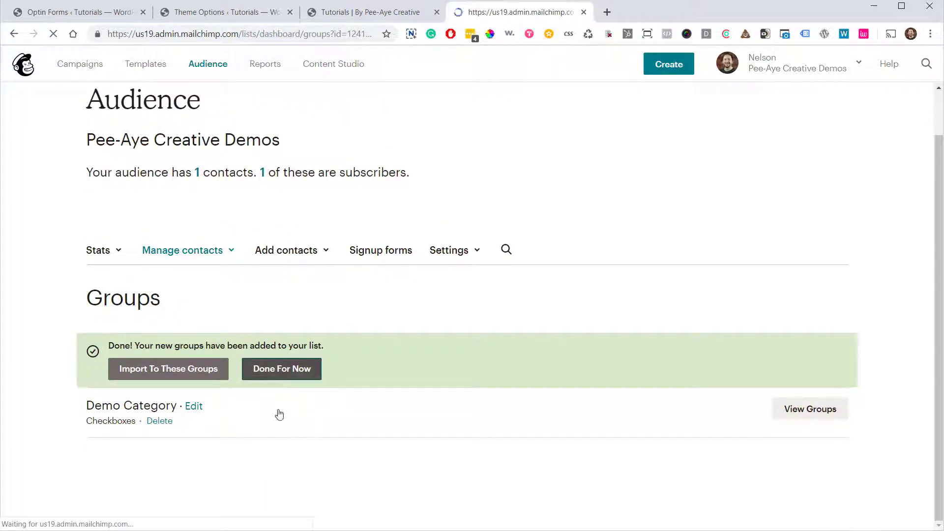
{"action": "left_click", "coordinate": [281, 369]}
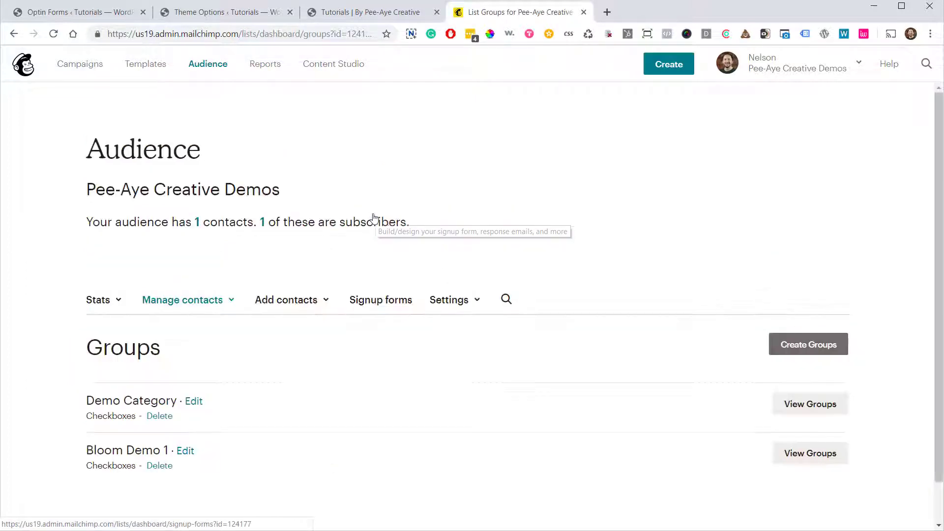
{"action": "left_click", "coordinate": [380, 299]}
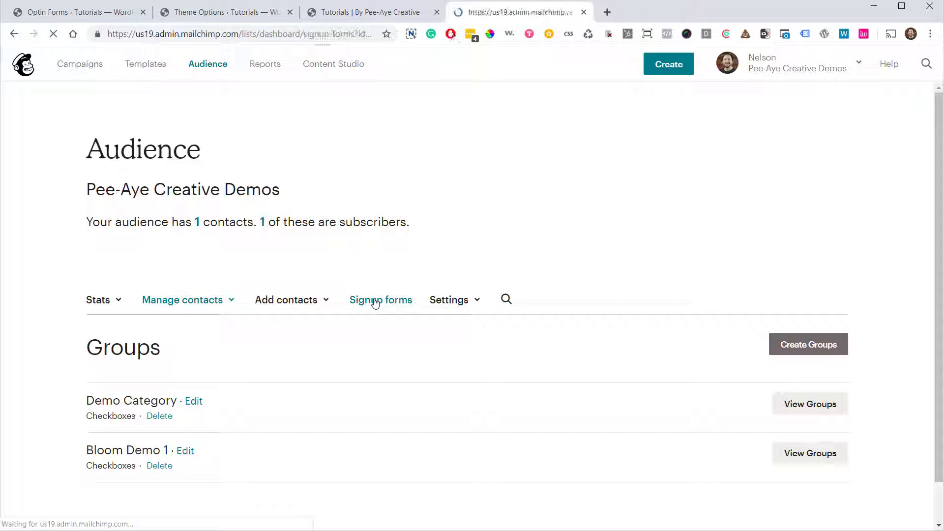
{"action": "left_click", "coordinate": [381, 299]}
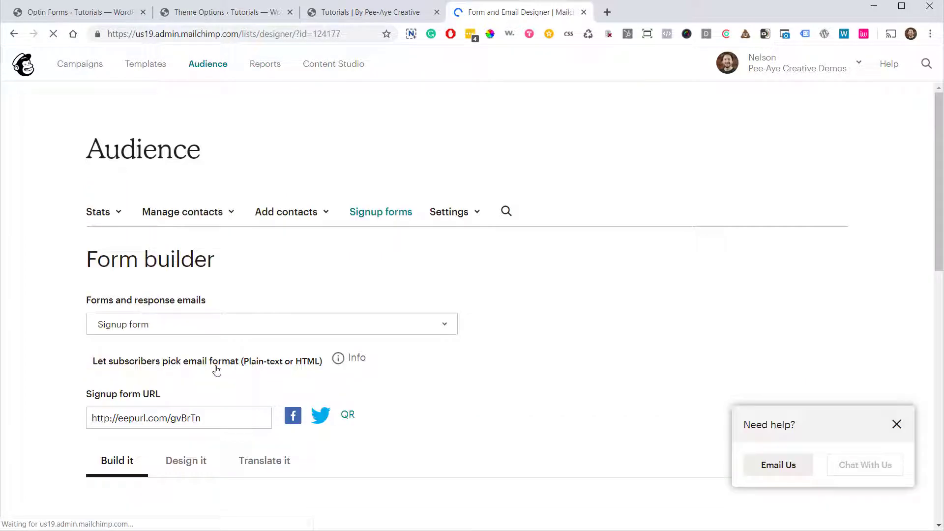
- Show the Bloom Demo 1 checkboxes field with its Bloom Demo Group option in the form
{"action": "scroll", "scroll_direction": "down", "scroll_amount": 3}
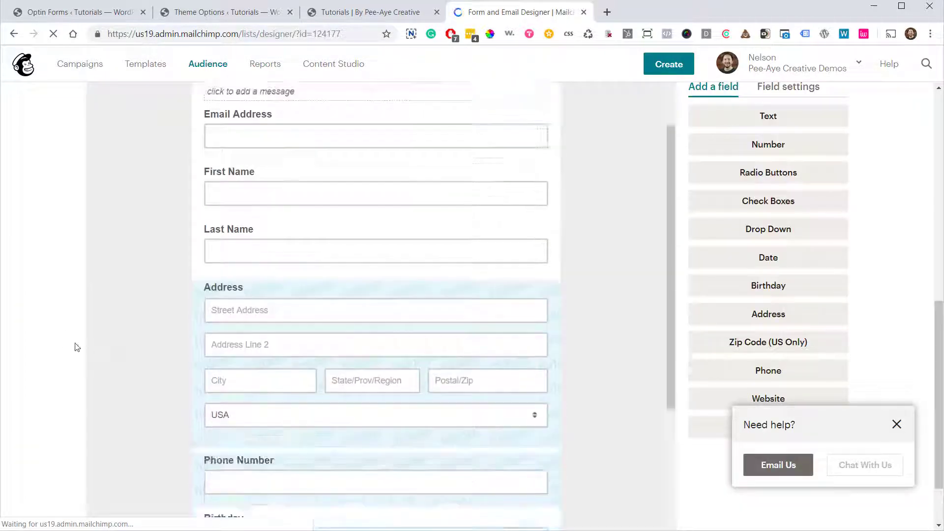
{"action": "scroll", "scroll_direction": "down", "scroll_amount": 3}
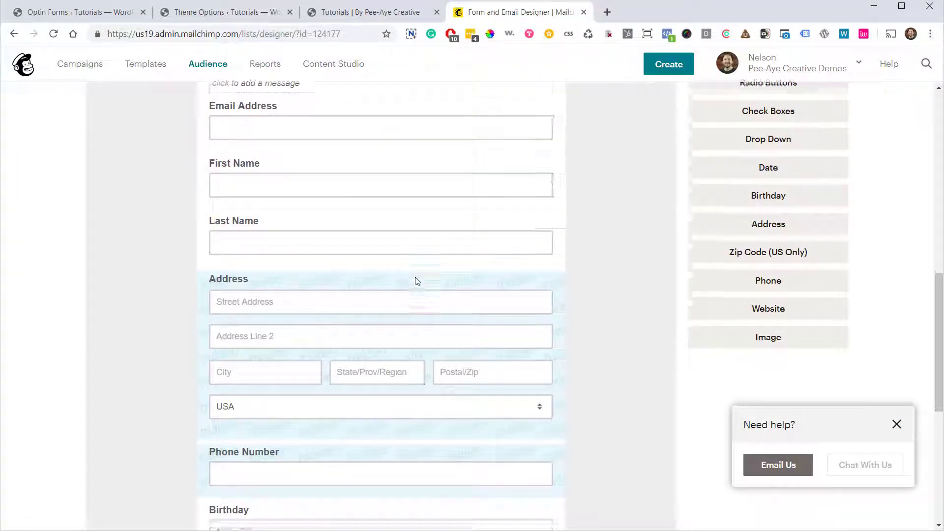
{"action": "scroll", "scroll_direction": "down", "scroll_amount": 3}
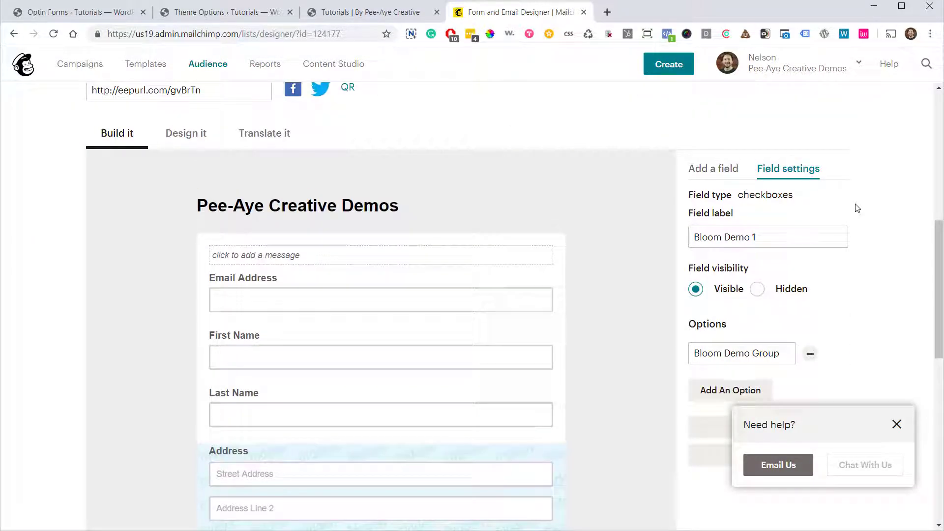
{"action": "mouse_move", "coordinate": [720, 286]}
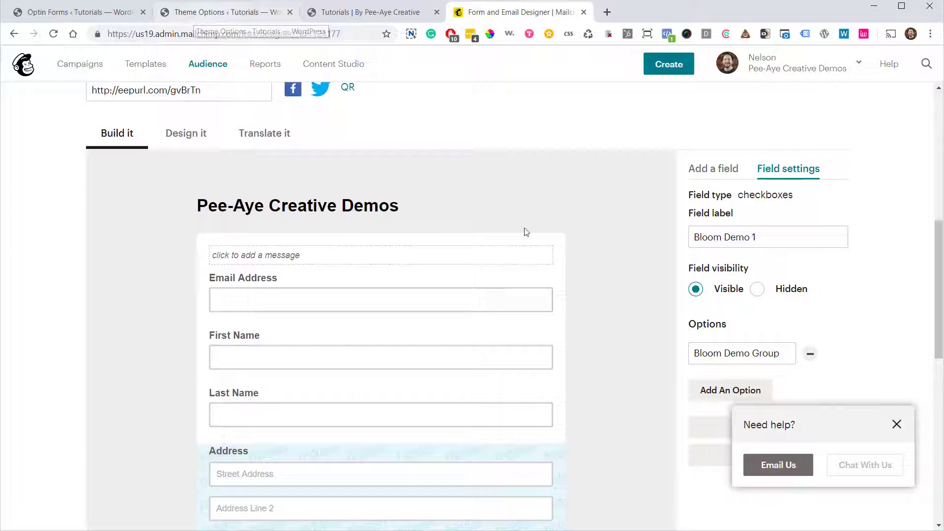
{"action": "left_click", "coordinate": [77, 12]}
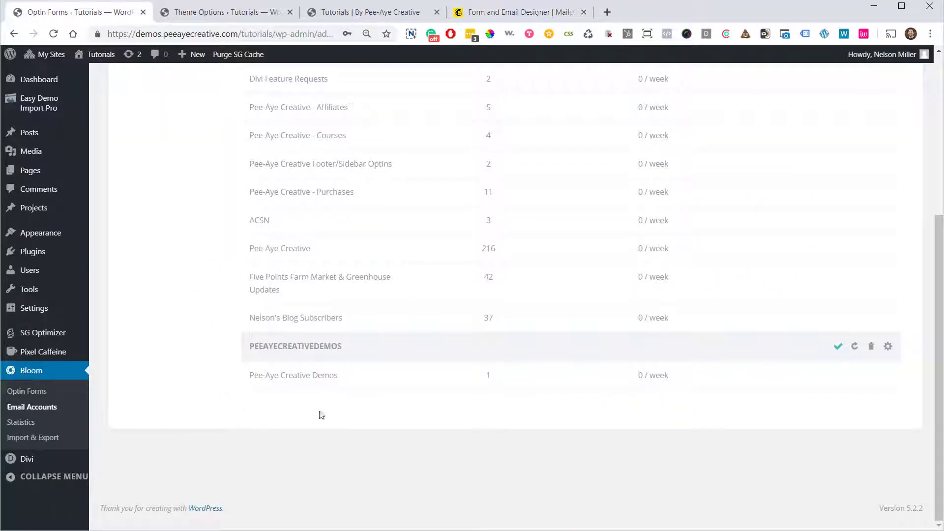
{"action": "mouse_move", "coordinate": [831, 387]}
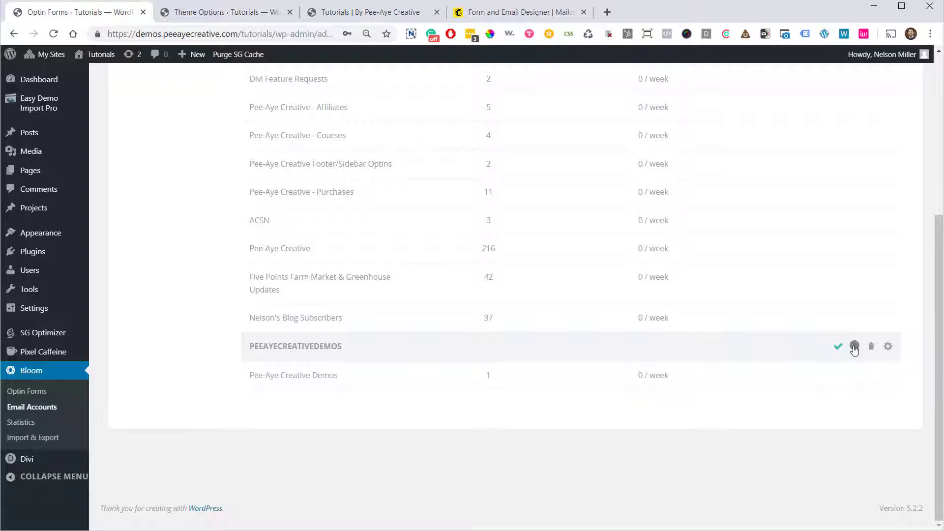
{"action": "mouse_move", "coordinate": [845, 386]}
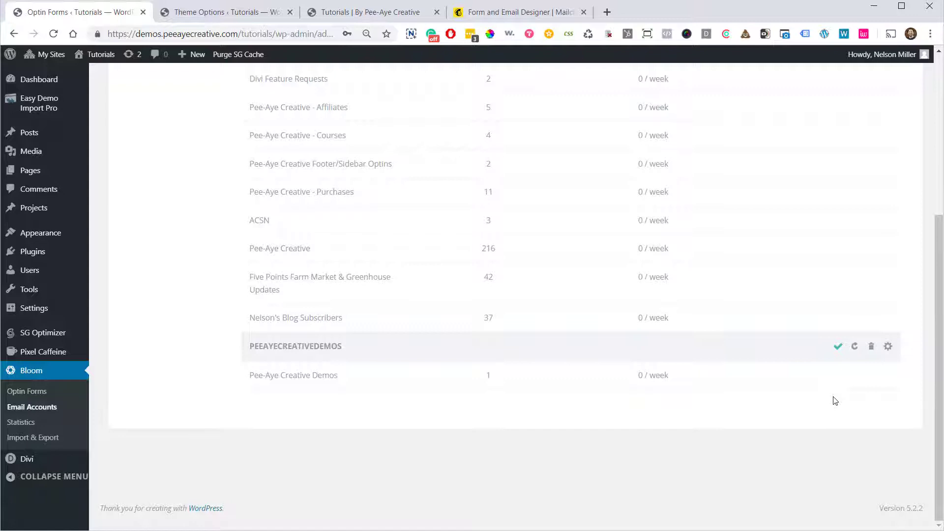
{"action": "mouse_move", "coordinate": [848, 354]}
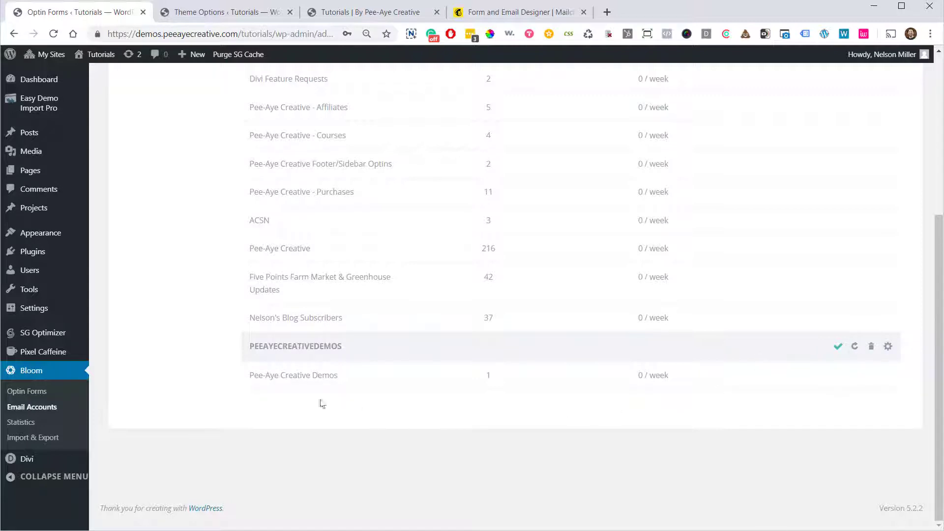
{"action": "mouse_move", "coordinate": [27, 391]}
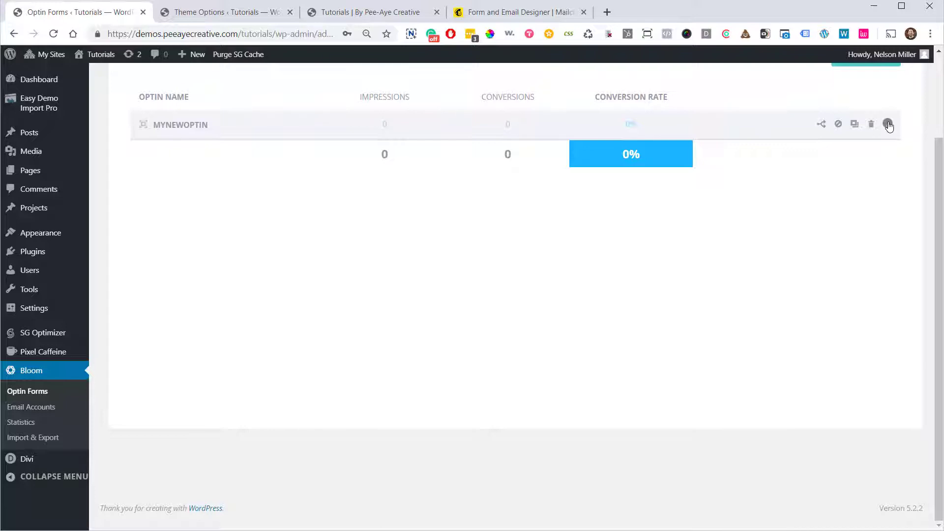
- In MyNewOptin's design settings, switch Use Custom Fields to YES
{"action": "left_click", "coordinate": [887, 125]}
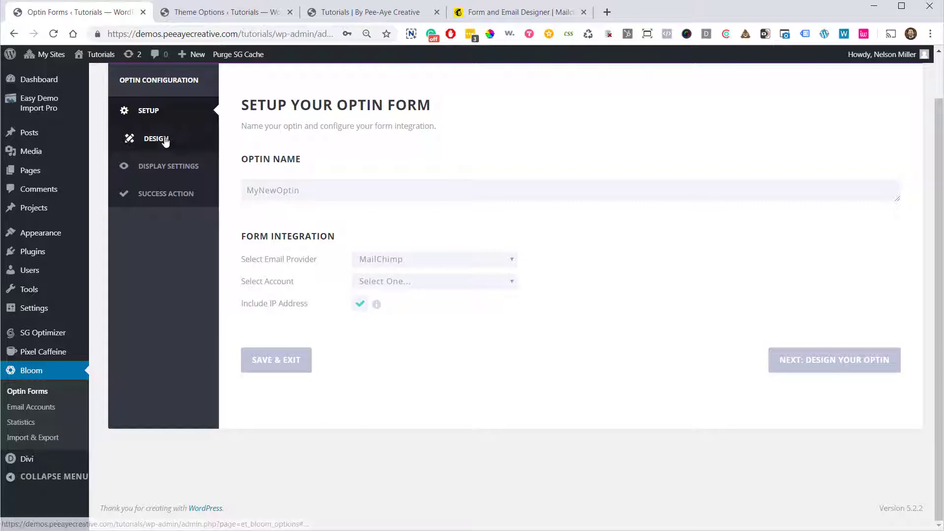
{"action": "left_click", "coordinate": [157, 139]}
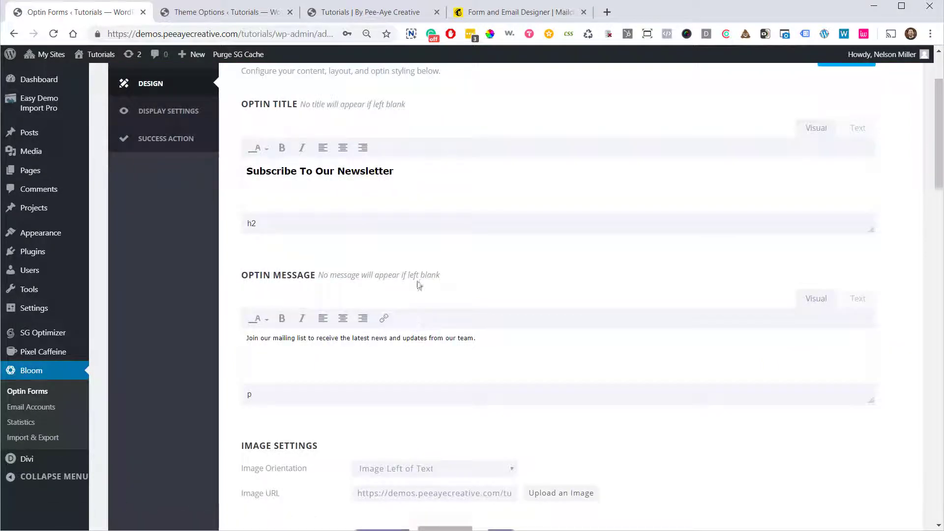
{"action": "scroll", "scroll_direction": "down", "scroll_amount": 3}
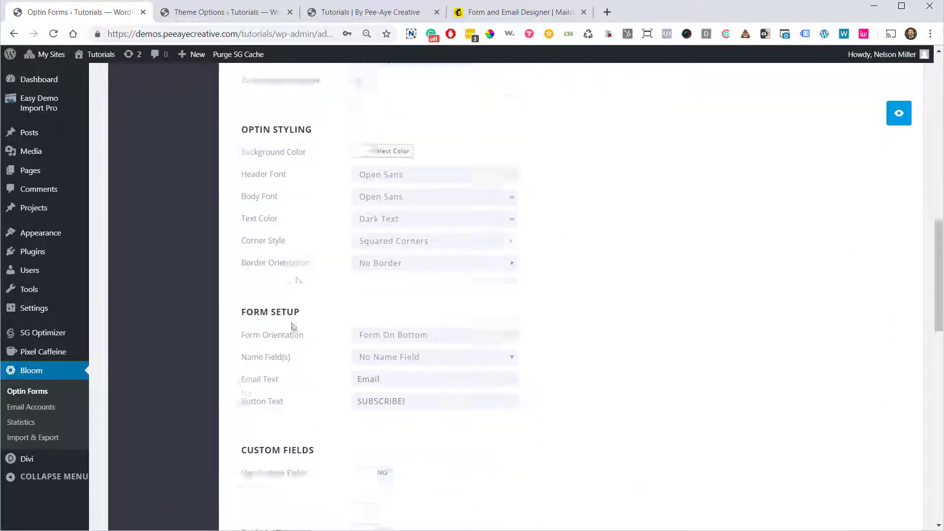
{"action": "scroll", "scroll_direction": "down", "scroll_amount": 3}
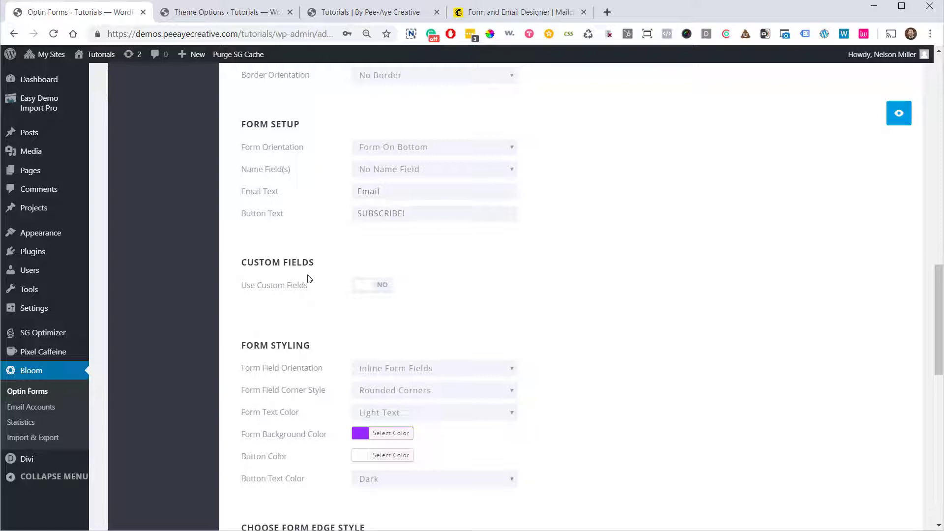
{"action": "left_click", "coordinate": [372, 285]}
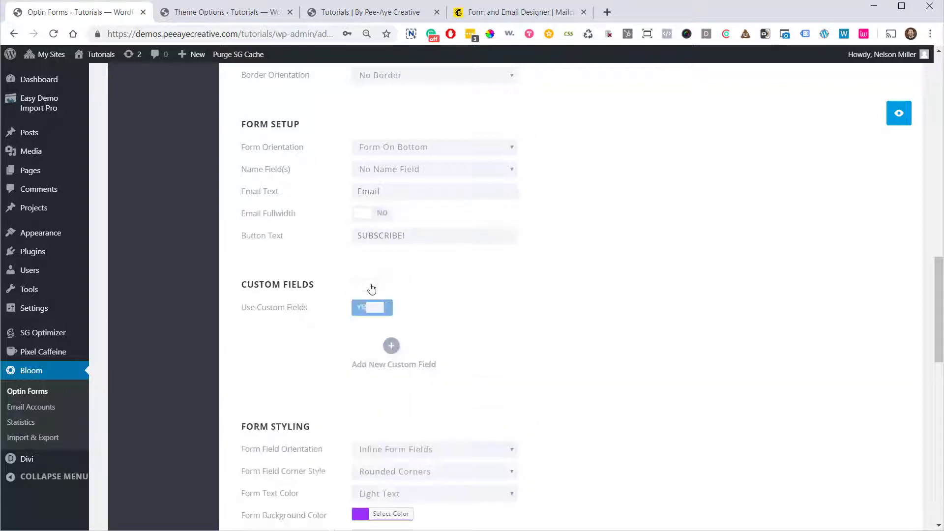
{"action": "left_click", "coordinate": [371, 307]}
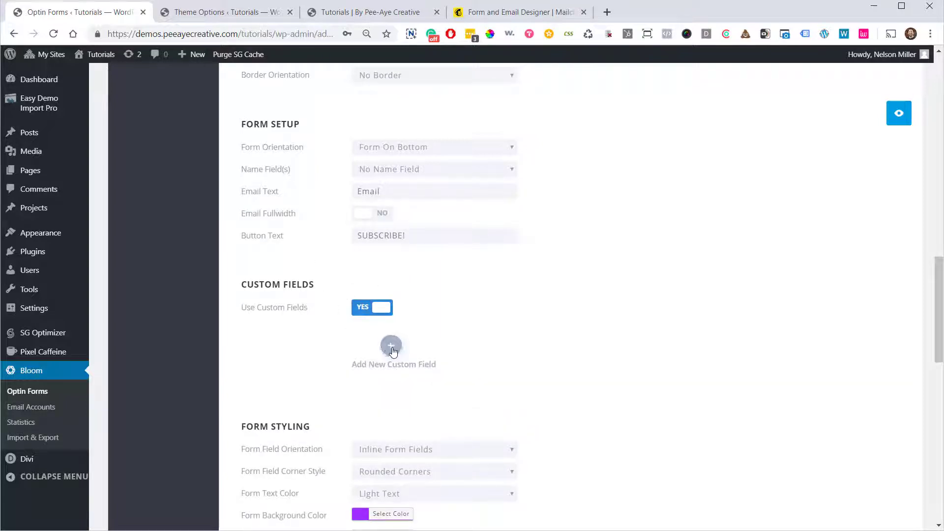
- Add the Bloom Demo 1 custom field as checkboxes with Bloom Demo Group ticked
{"action": "left_click", "coordinate": [390, 346]}
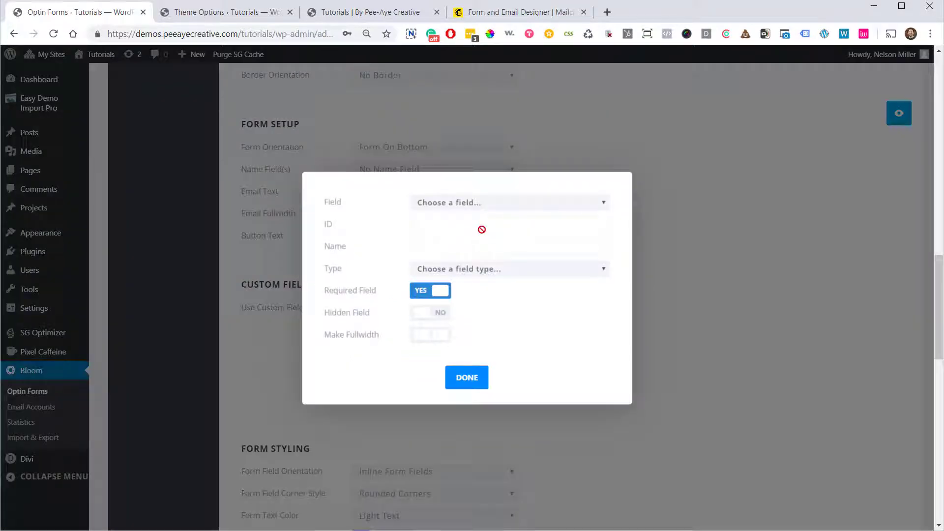
{"action": "left_click", "coordinate": [508, 202]}
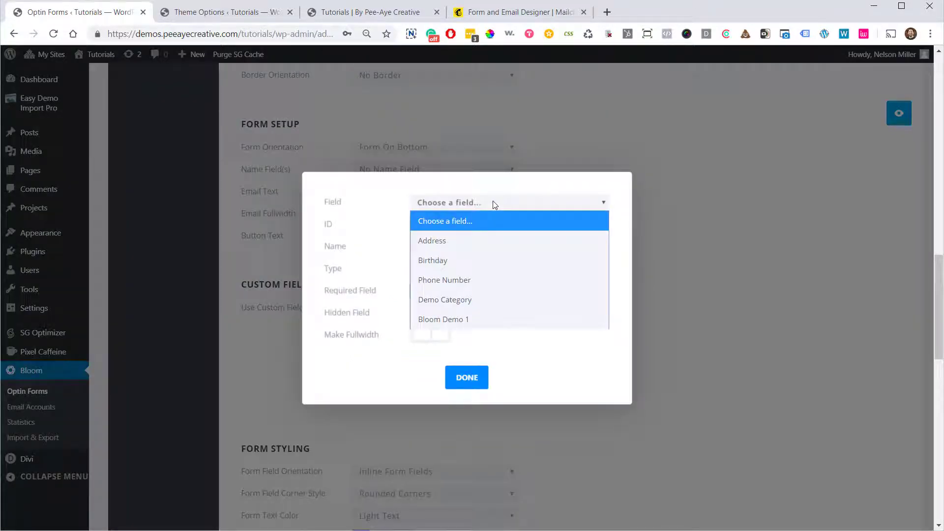
{"action": "left_click", "coordinate": [444, 319]}
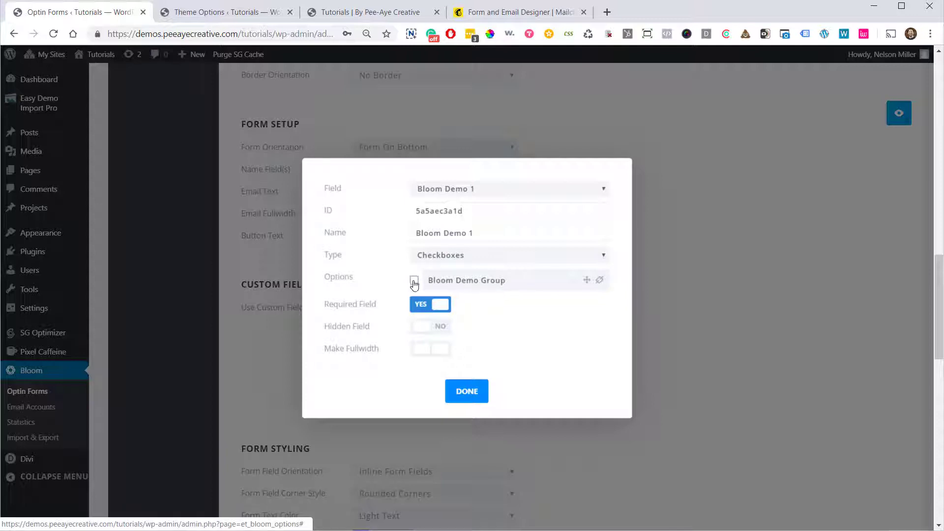
{"action": "left_click", "coordinate": [414, 280]}
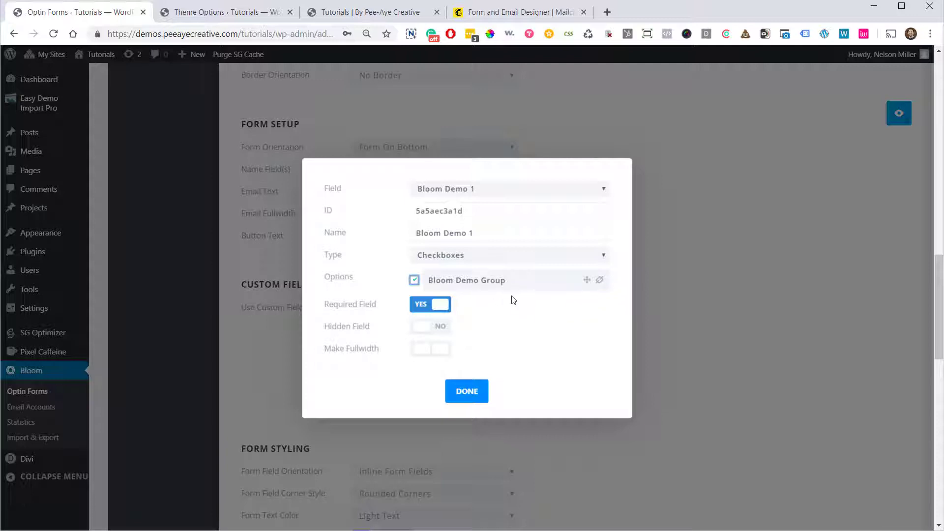
{"action": "mouse_move", "coordinate": [525, 303]}
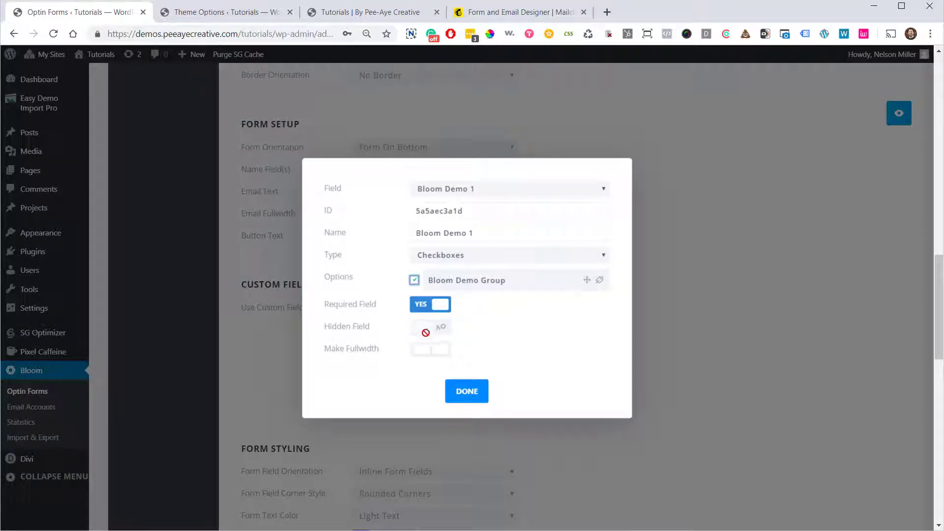
{"action": "mouse_move", "coordinate": [397, 330]}
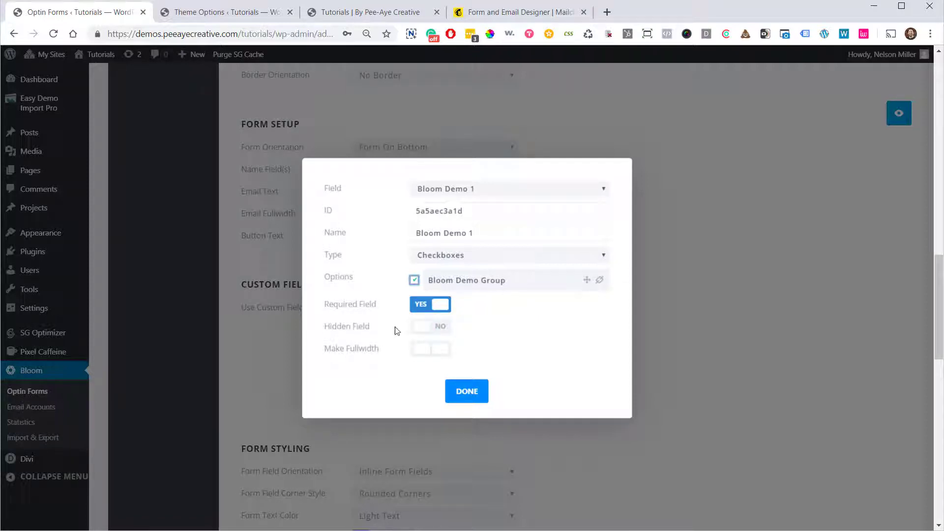
{"action": "mouse_move", "coordinate": [406, 331]}
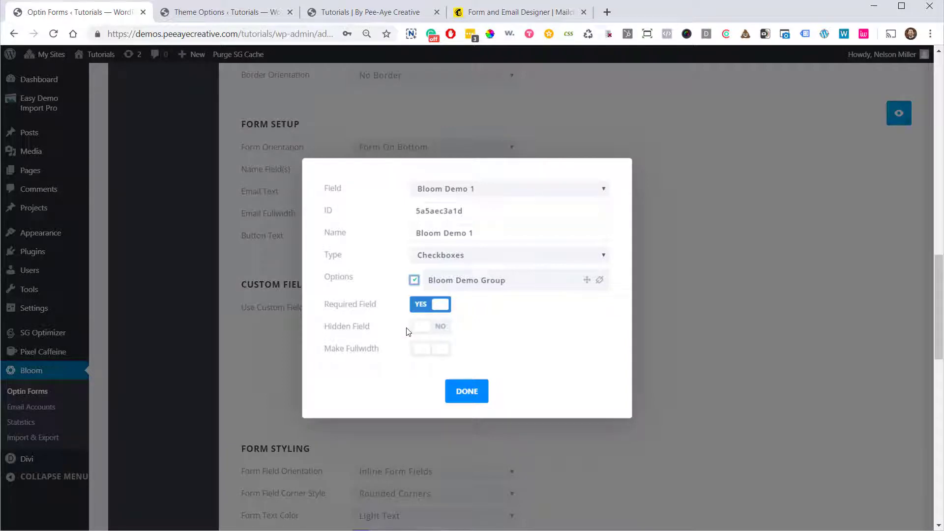
{"action": "mouse_move", "coordinate": [517, 323]}
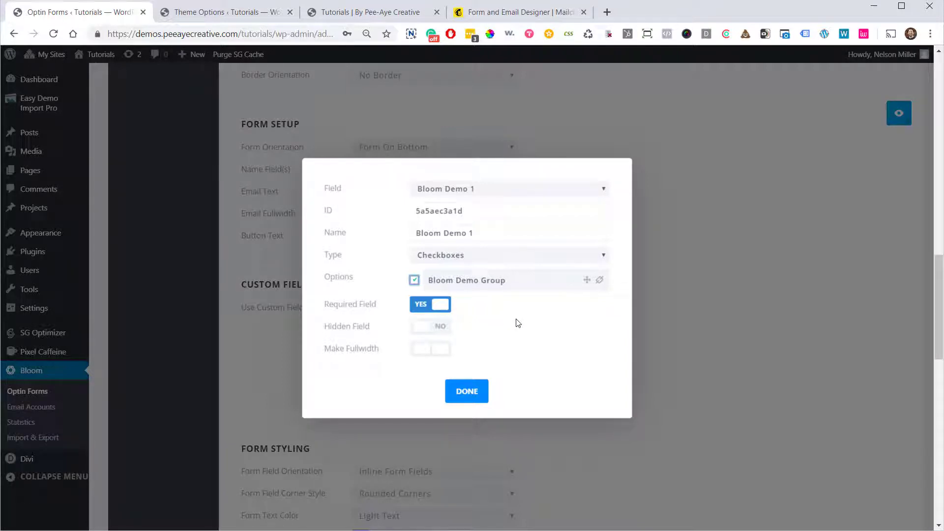
{"action": "mouse_move", "coordinate": [491, 328]}
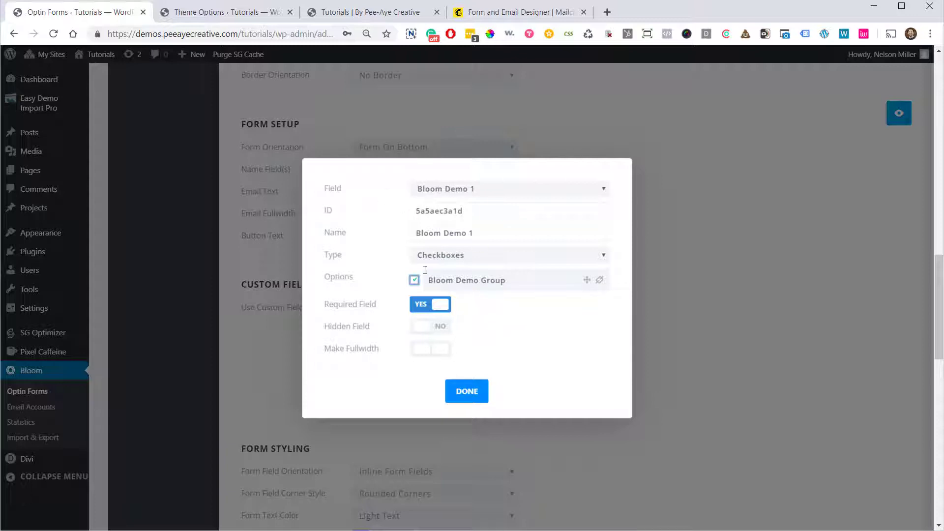
- Confirm the custom field and save and exit the MyNewOptin editor
{"action": "left_click", "coordinate": [466, 390]}
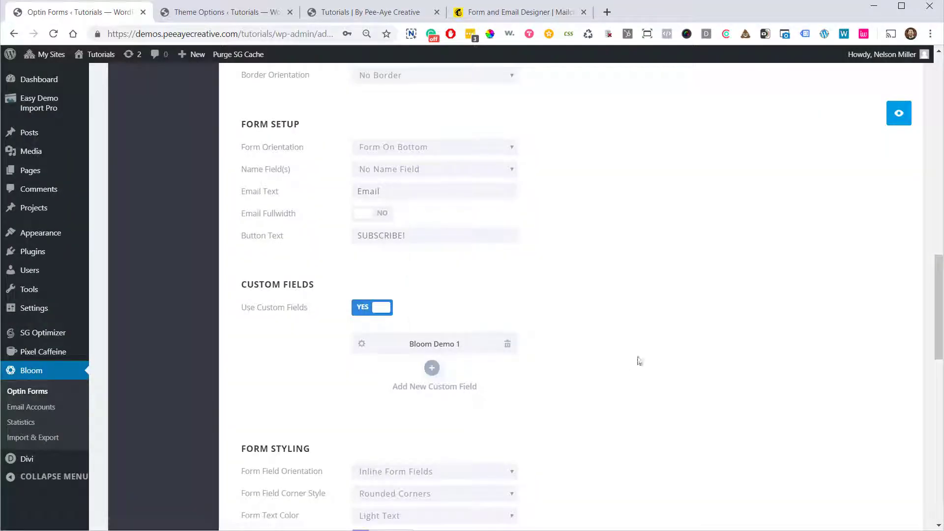
{"action": "scroll", "scroll_direction": "down", "scroll_amount": 3}
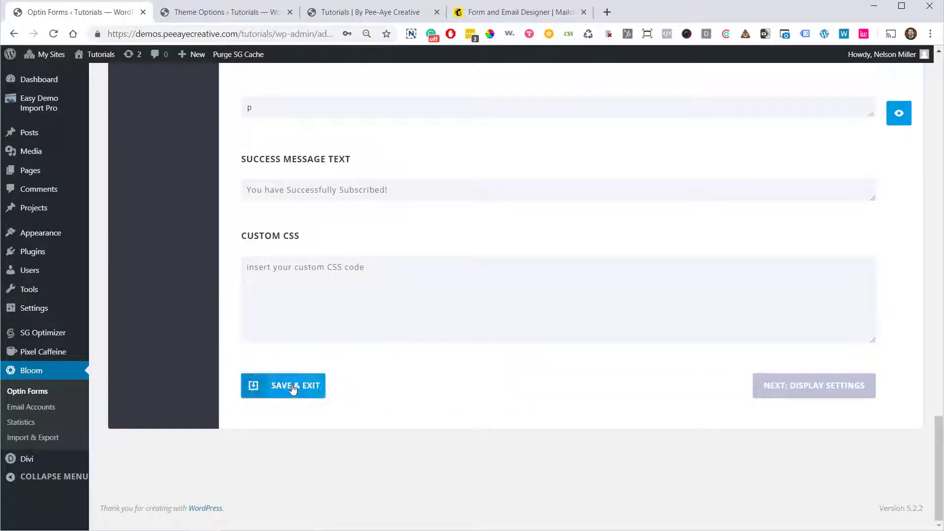
{"action": "left_click", "coordinate": [284, 386]}
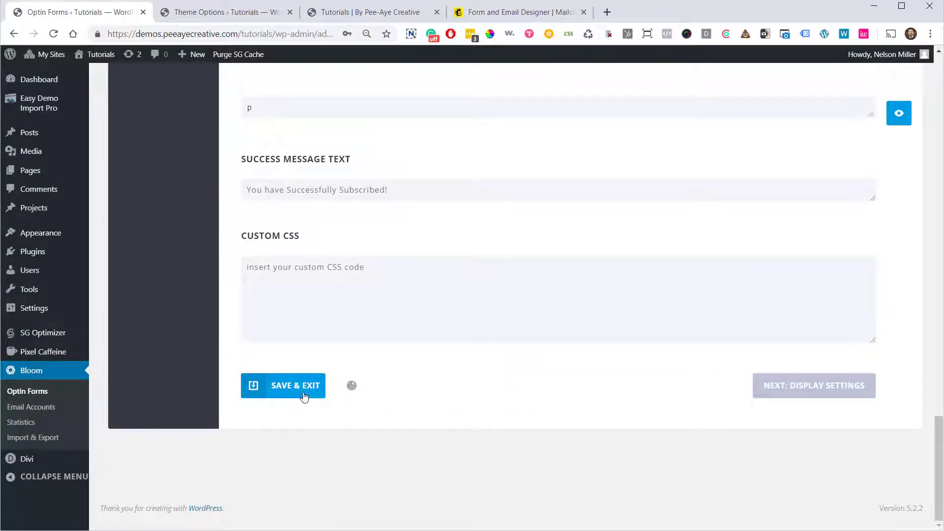
{"action": "left_click", "coordinate": [284, 385]}
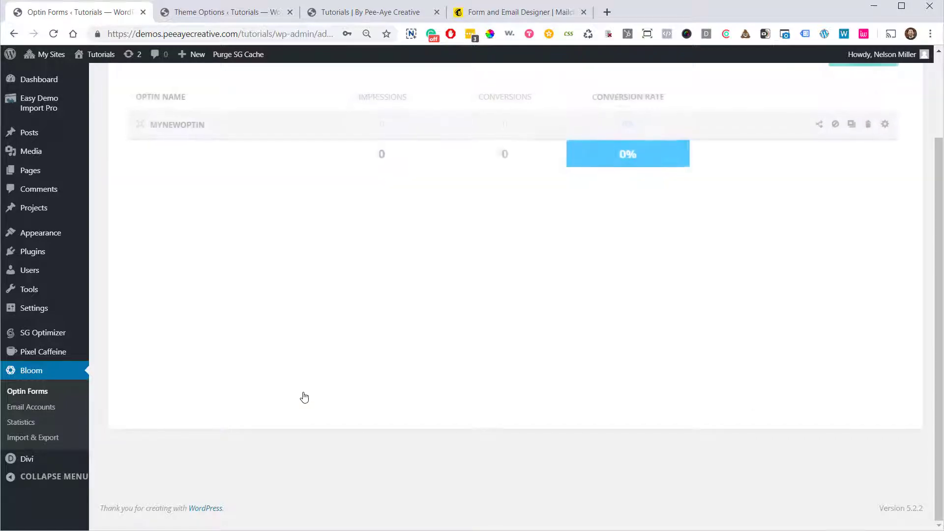
{"action": "left_click", "coordinate": [364, 11]}
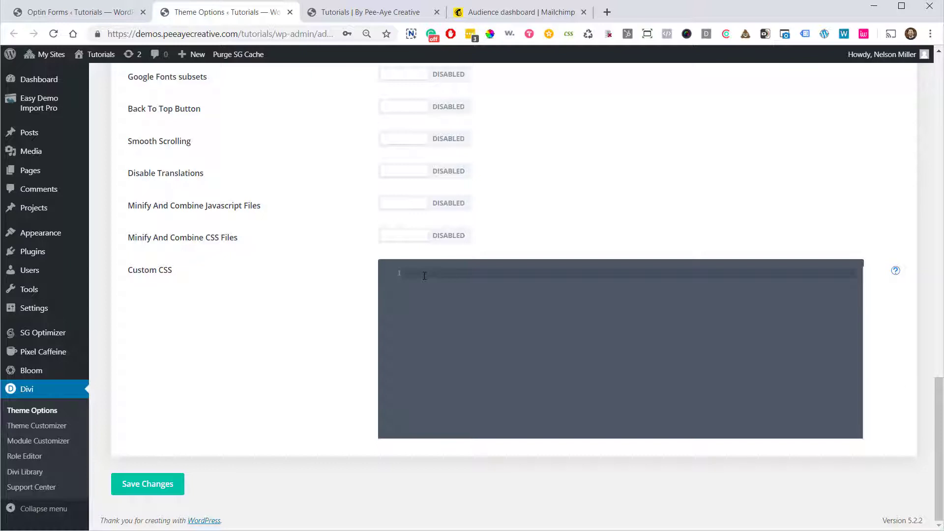
{"action": "mouse_move", "coordinate": [420, 273]}
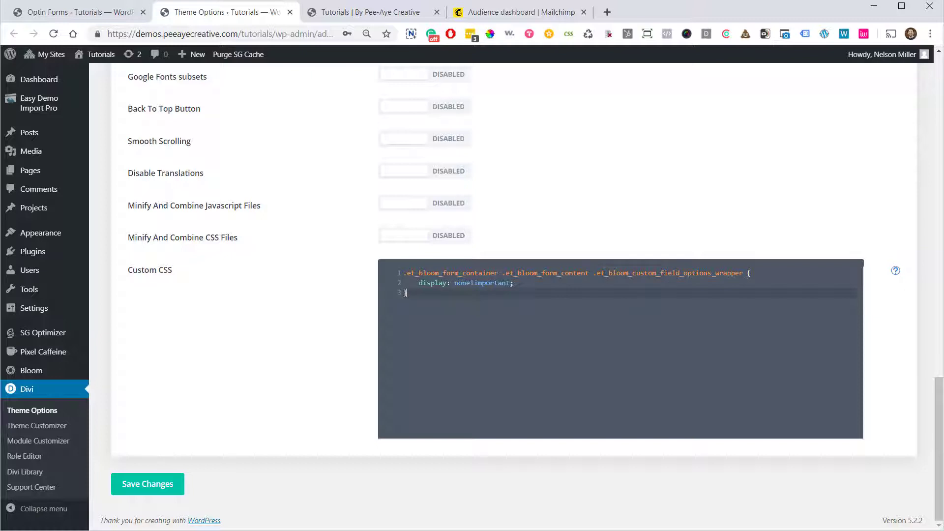
{"action": "mouse_move", "coordinate": [235, 433]}
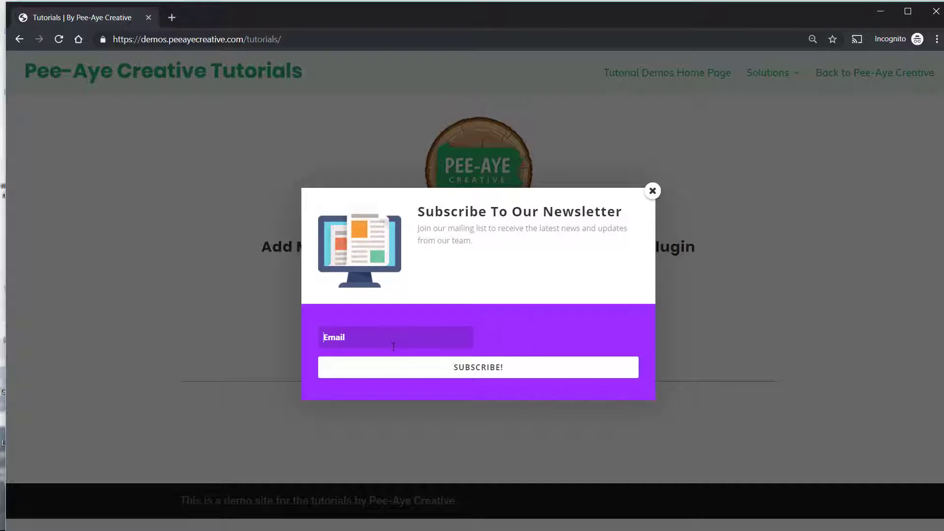
{"action": "type", "text": "con"}
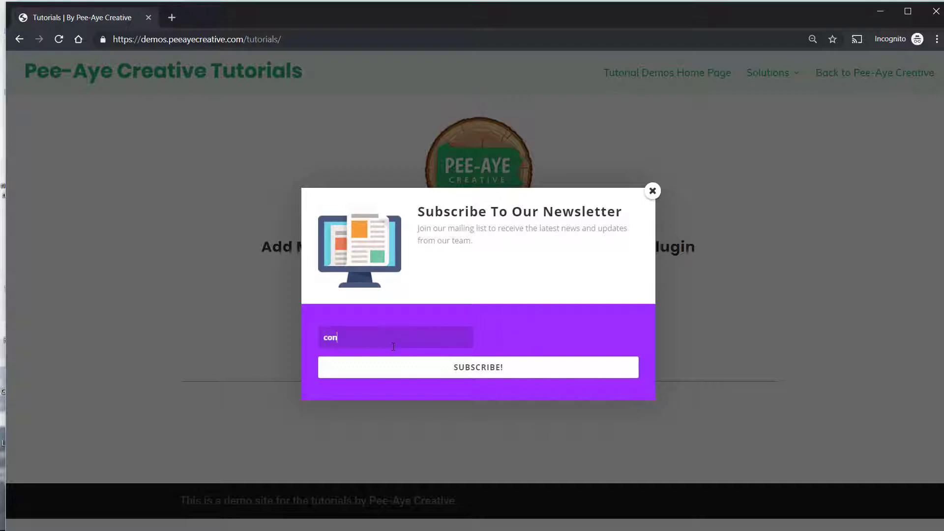
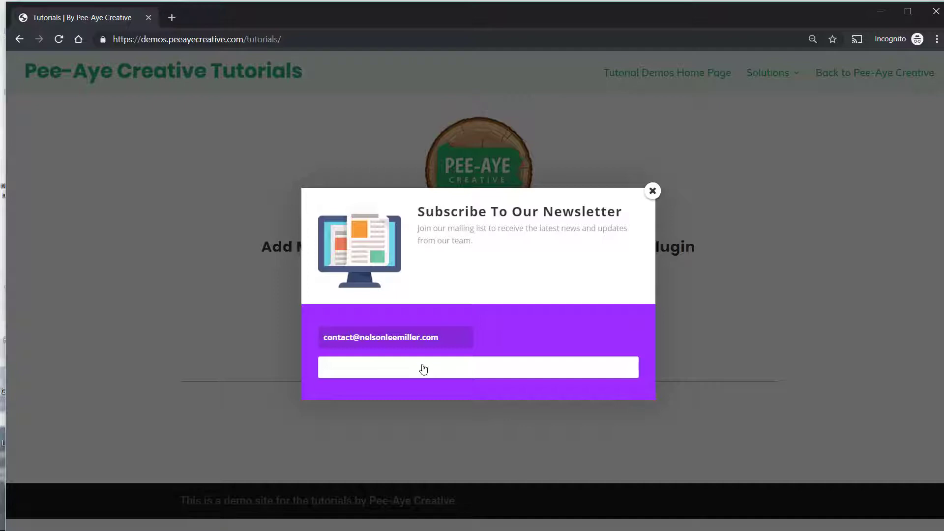
{"action": "left_click", "coordinate": [478, 367]}
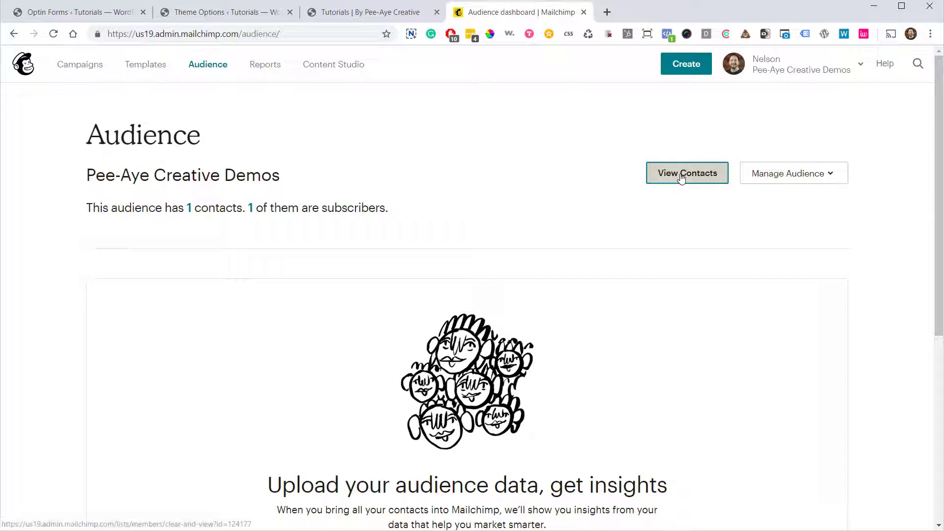
- View the contact list showing two subscribers, the new one in Bloom Demo Group
{"action": "left_click", "coordinate": [687, 173]}
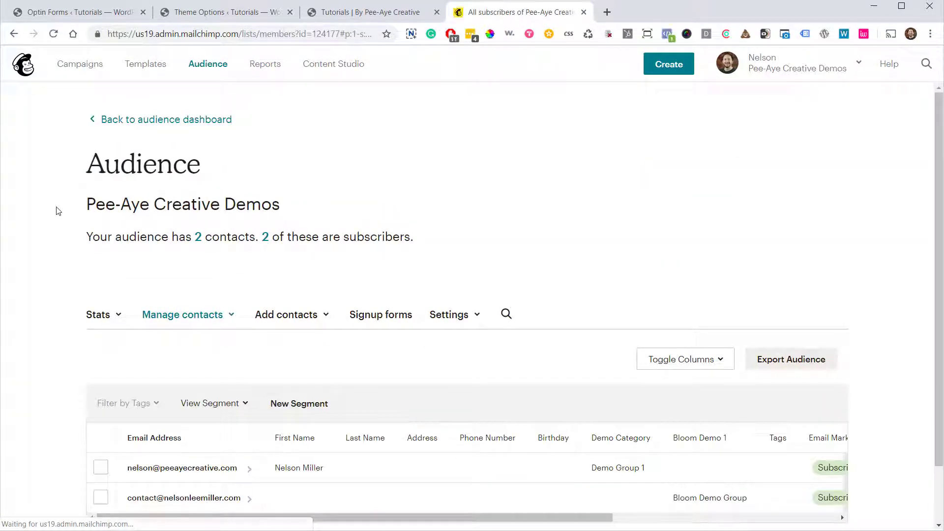
{"action": "scroll", "scroll_direction": "down", "scroll_amount": 3}
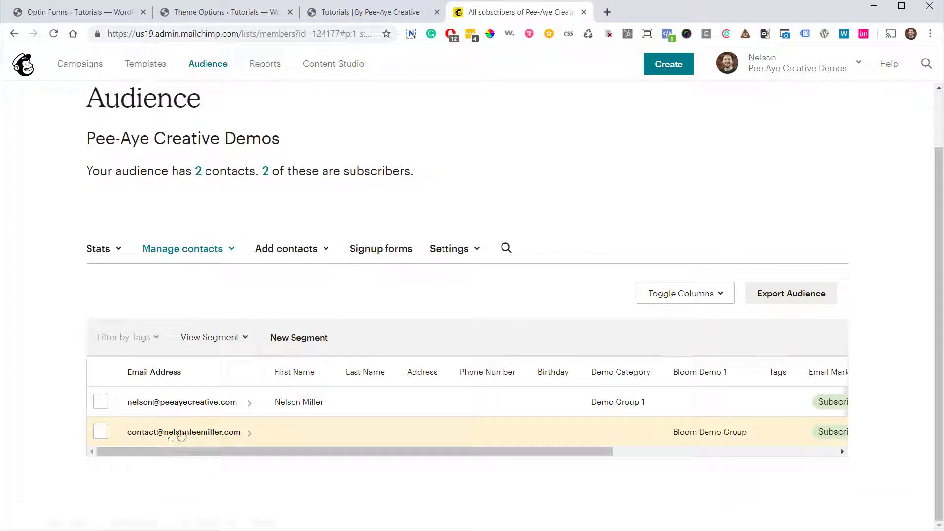
{"action": "mouse_move", "coordinate": [319, 441]}
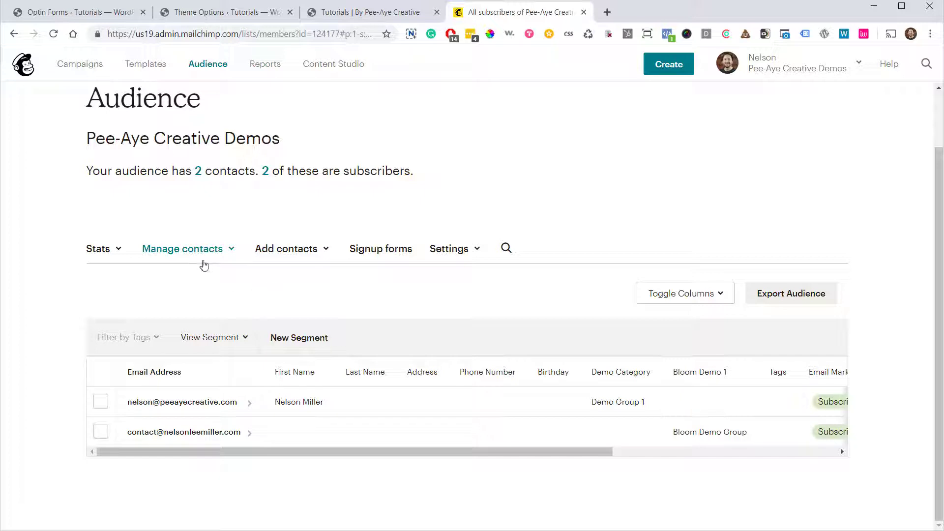
- Go to Manage contacts > Groups and expand Bloom Demo 1 to show Bloom Demo Group with 1 contact
{"action": "left_click", "coordinate": [183, 248]}
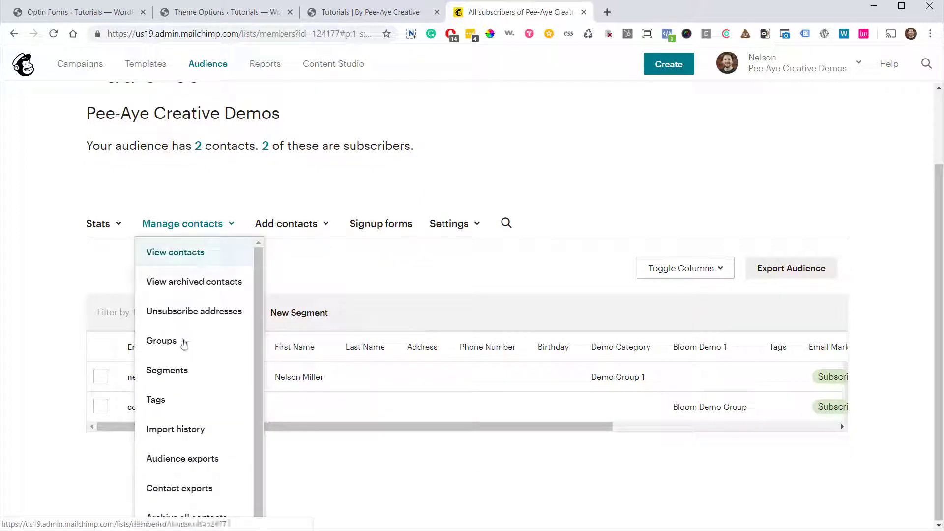
{"action": "left_click", "coordinate": [160, 341]}
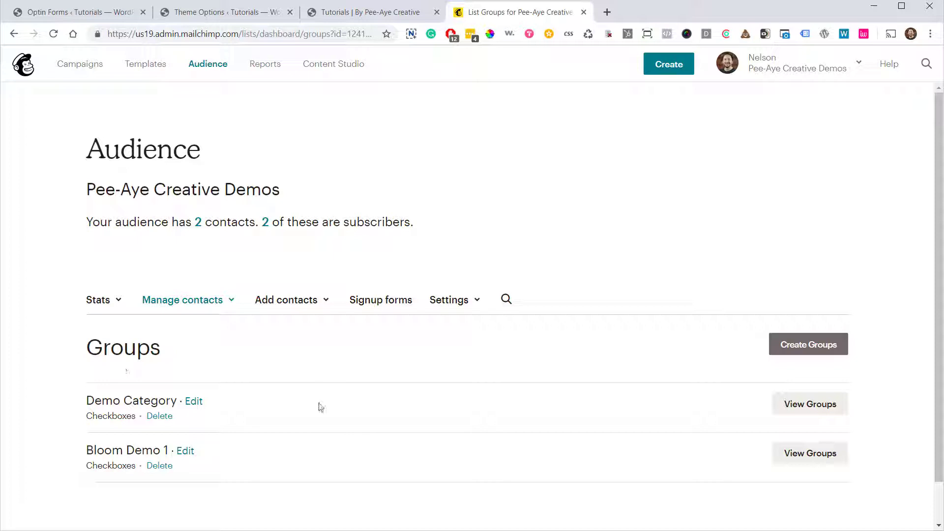
{"action": "mouse_move", "coordinate": [352, 459]}
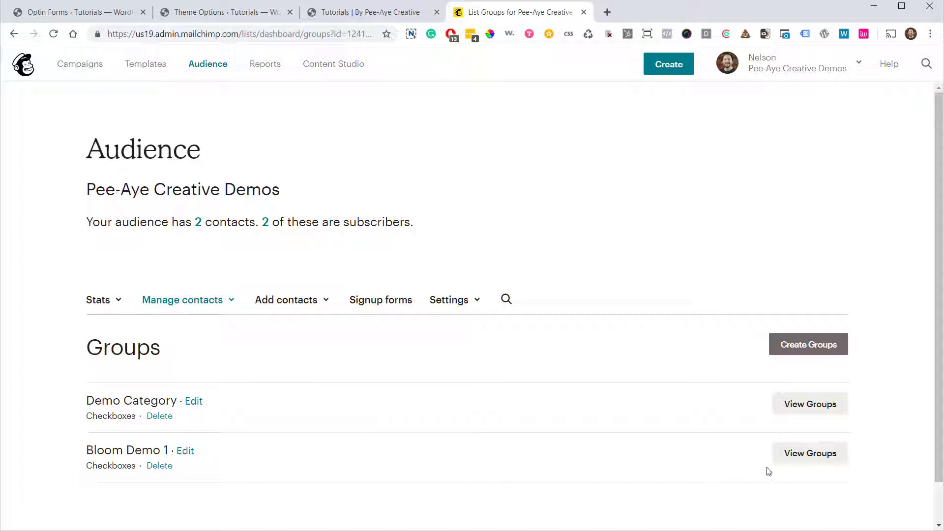
{"action": "mouse_move", "coordinate": [128, 456]}
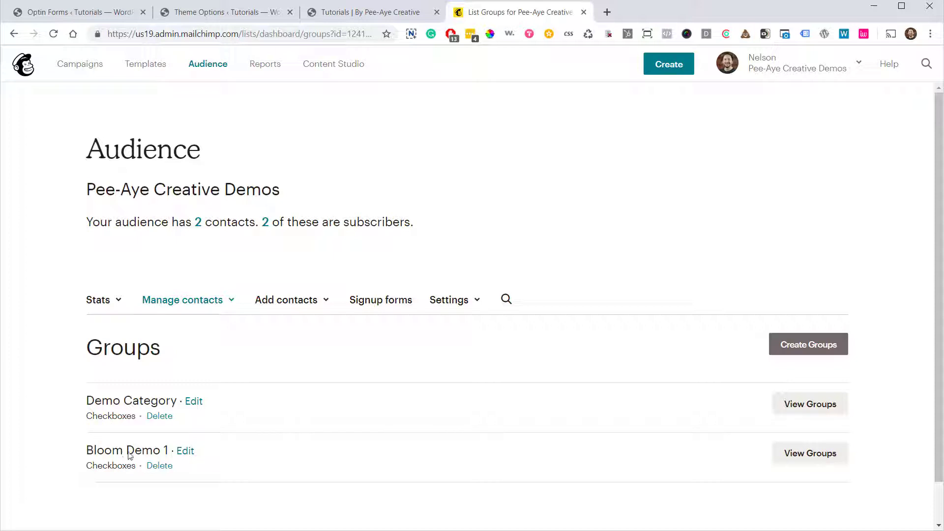
{"action": "mouse_move", "coordinate": [235, 408]}
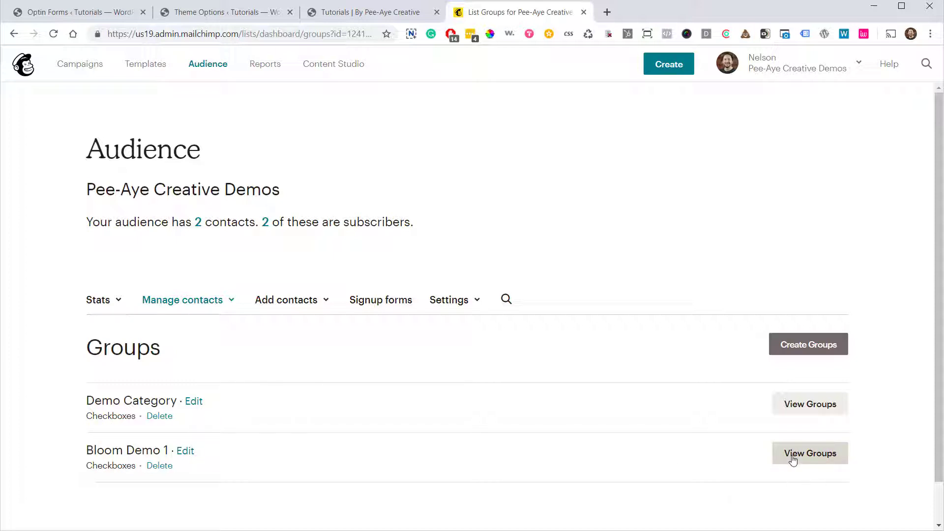
{"action": "left_click", "coordinate": [809, 452]}
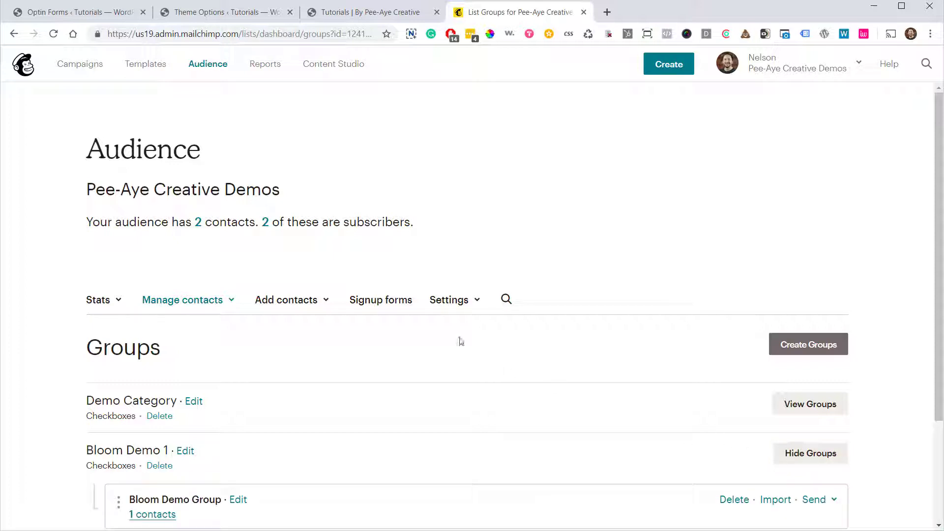
{"action": "scroll", "scroll_direction": "down", "scroll_amount": 3}
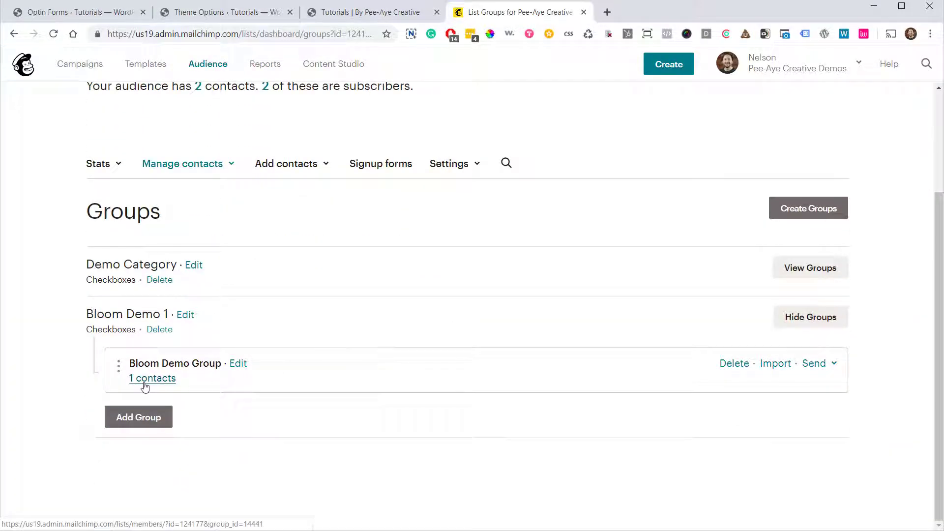
- Show the 1 contact in Bloom Demo Group, confirming the subscriber landed in Bloom Demo 1
{"action": "left_click", "coordinate": [152, 378]}
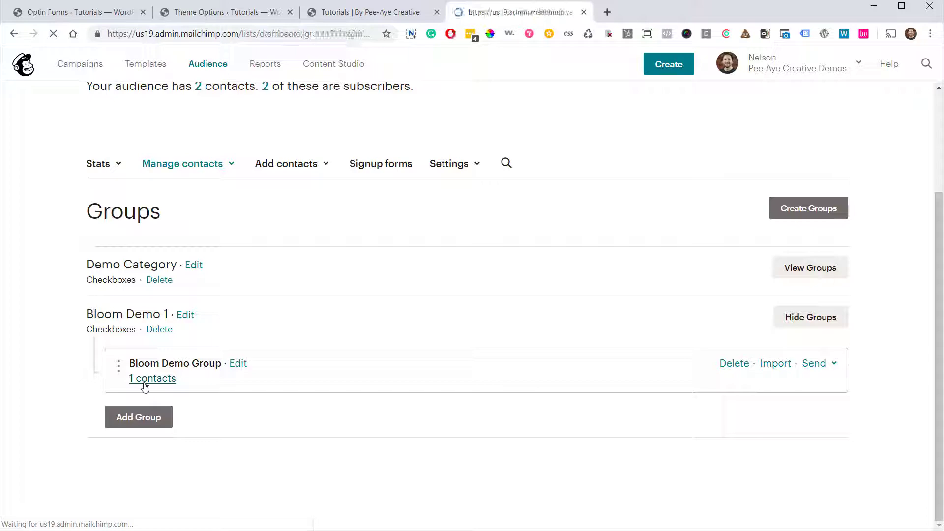
{"action": "left_click", "coordinate": [153, 378]}
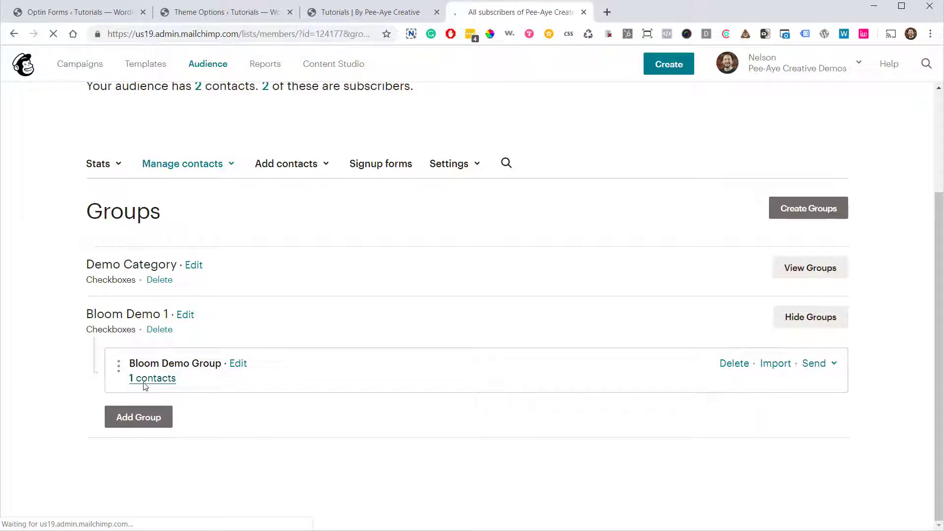
{"action": "left_click", "coordinate": [153, 378]}
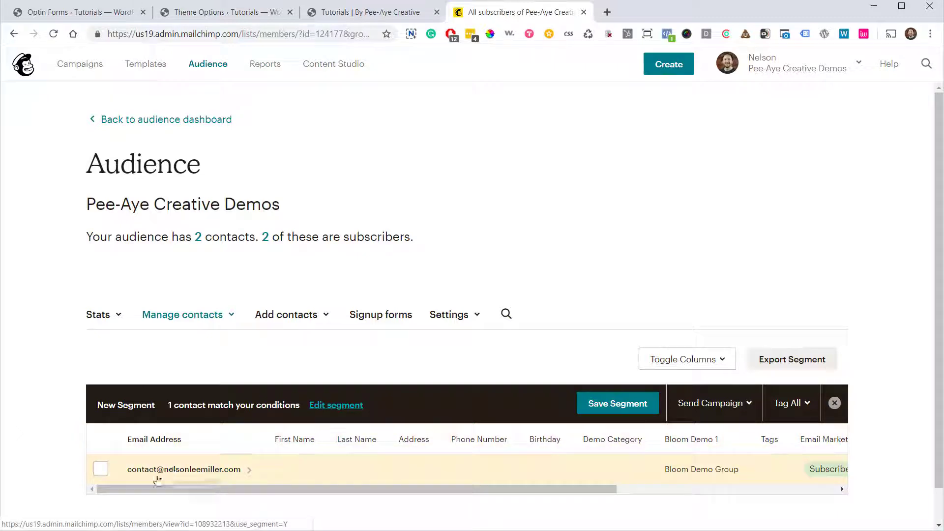
{"action": "mouse_move", "coordinate": [478, 221]}
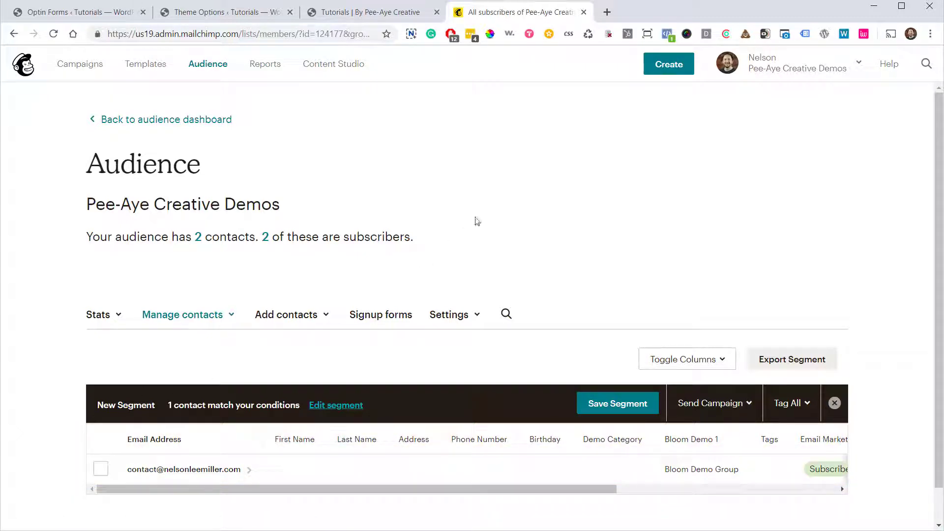